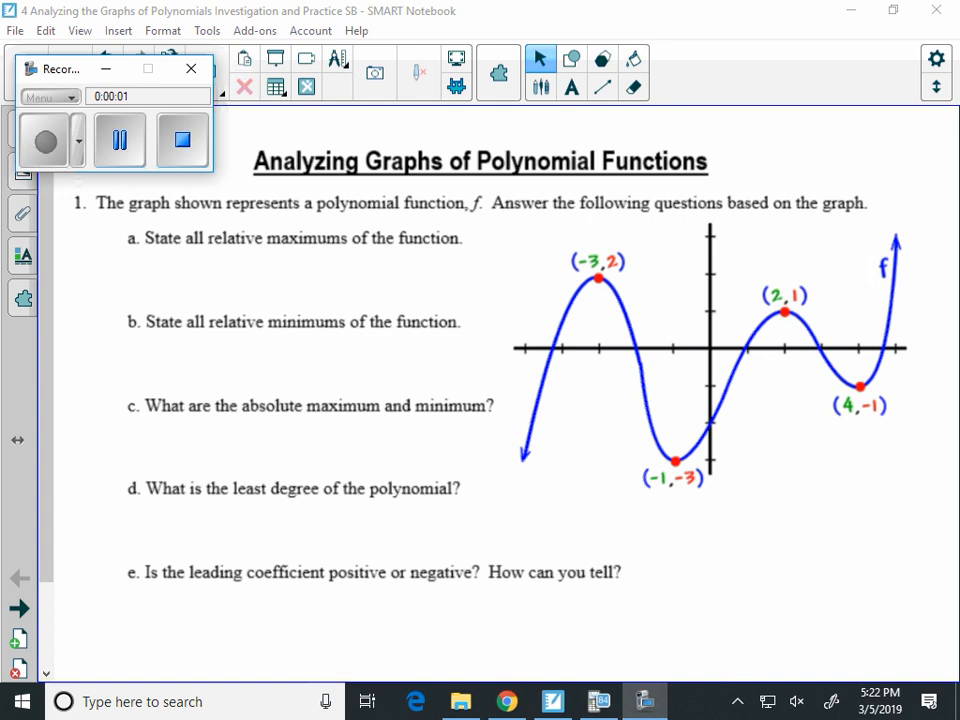
Step: Highlight the peaks and valleys, writing maximums (-3,2), (2,1) and minimums (-1,-3), (4,-1)
{"action": "left_click", "coordinate": [181, 139]}
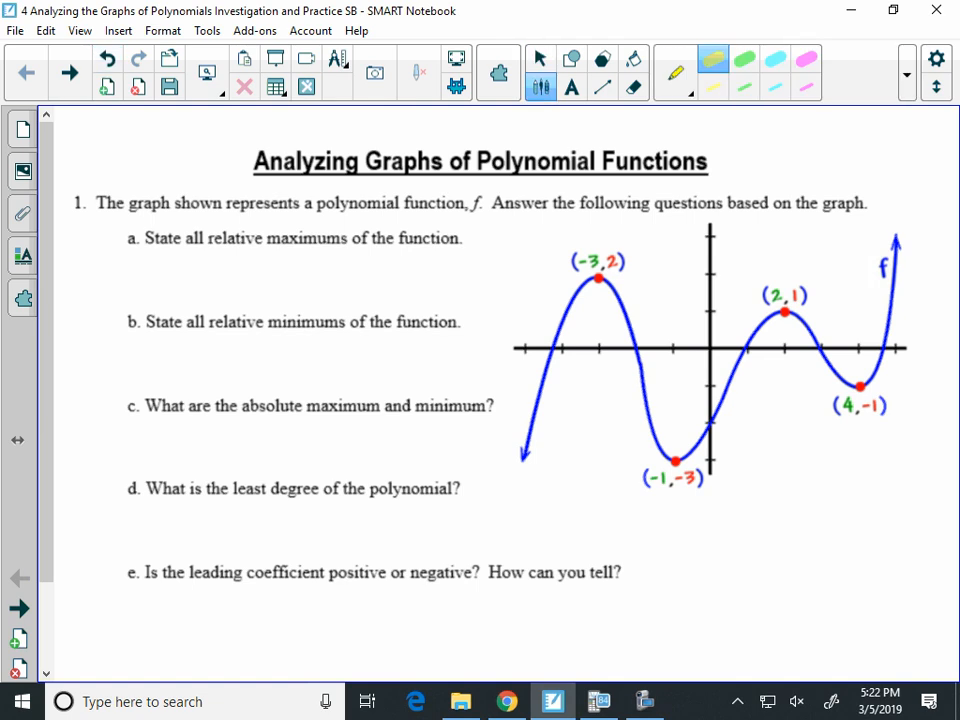
{"action": "left_click_drag", "start_coordinate": [600, 270], "coordinate": [560, 320]}
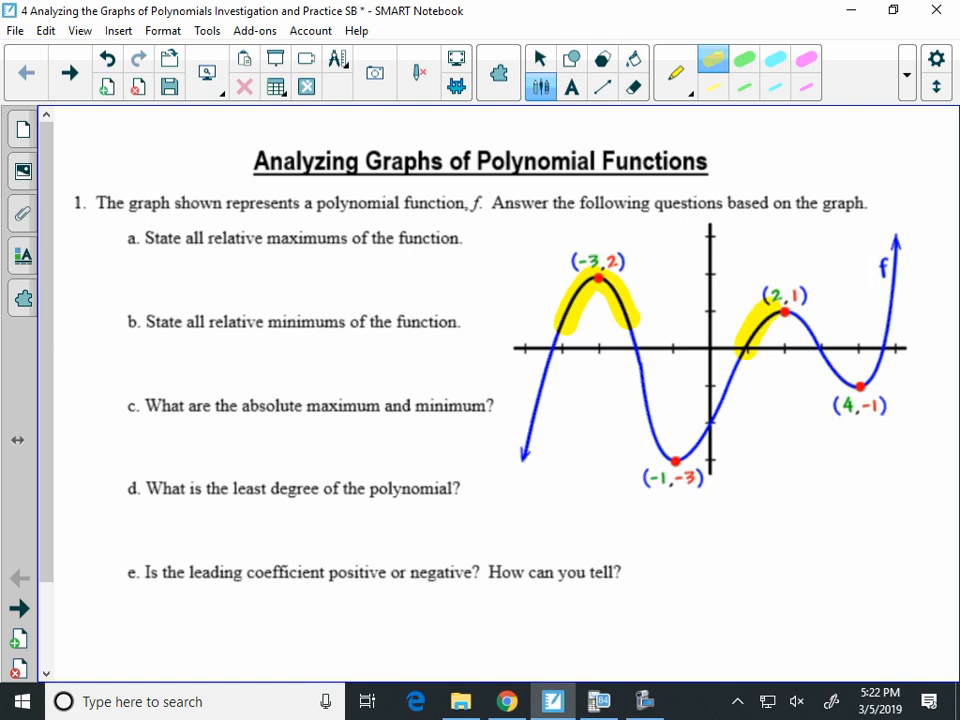
{"action": "left_click_drag", "start_coordinate": [760, 330], "coordinate": [820, 320]}
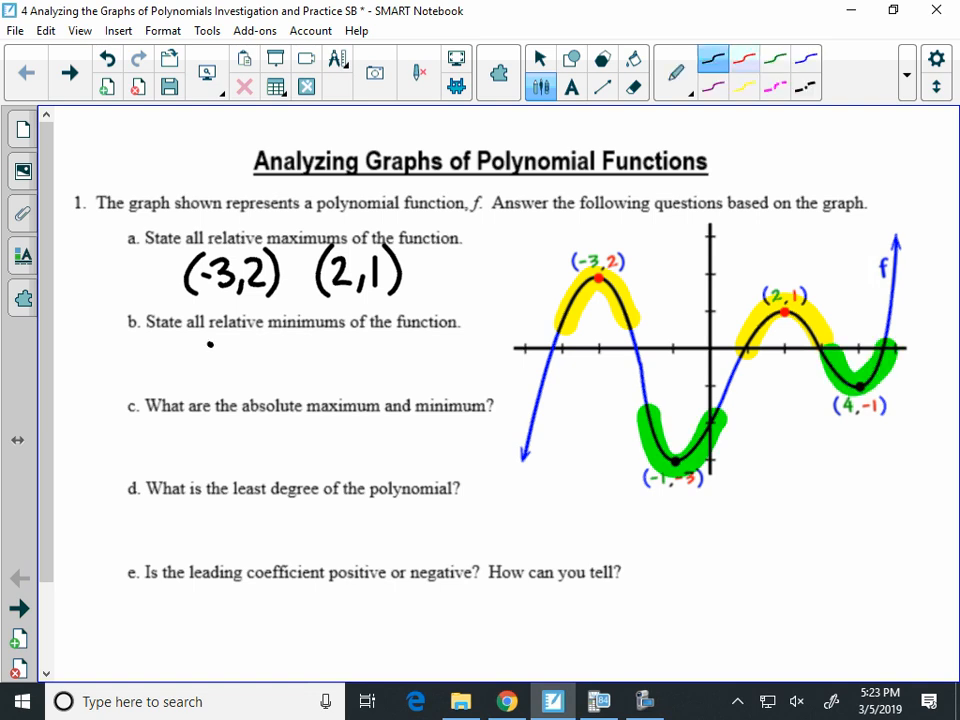
{"action": "type", "text": "(-1,-3) (4,-1"}
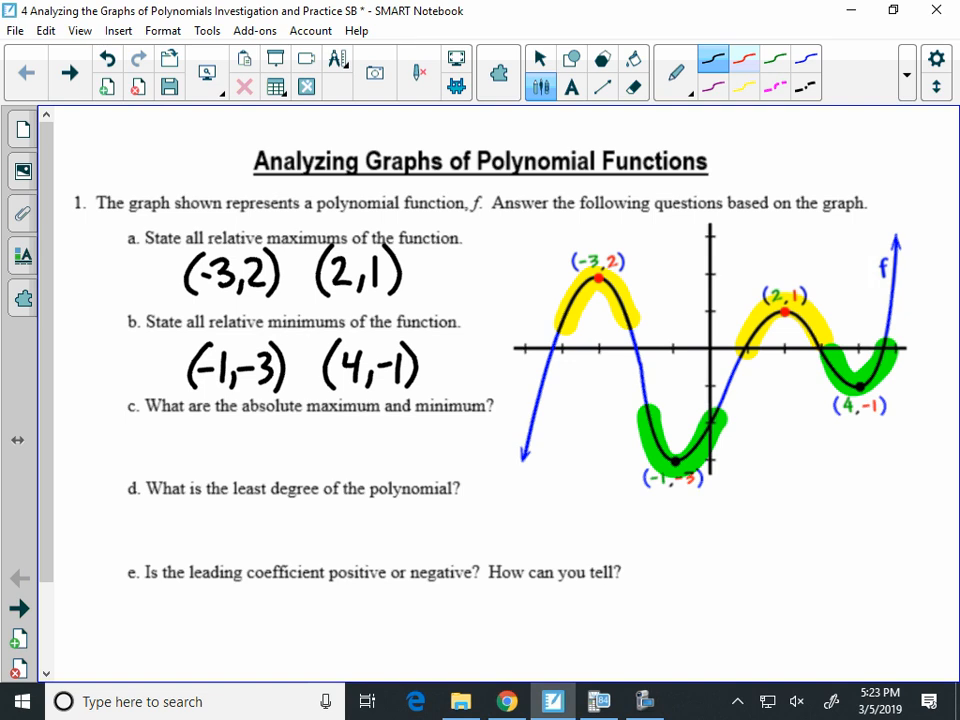
Step: Underline 'absolute', redraw the end arrows, and answer part c: none, arrows point toward infinity
{"action": "left_click_drag", "start_coordinate": [240, 418], "coordinate": [302, 418]}
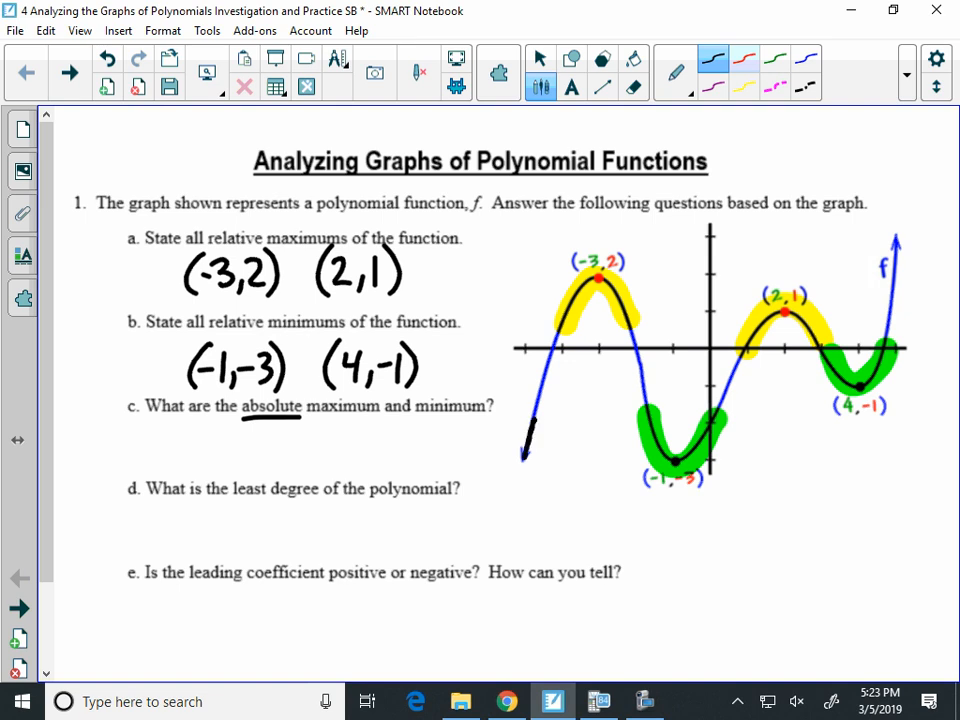
{"action": "left_click_drag", "start_coordinate": [540, 415], "coordinate": [520, 465]}
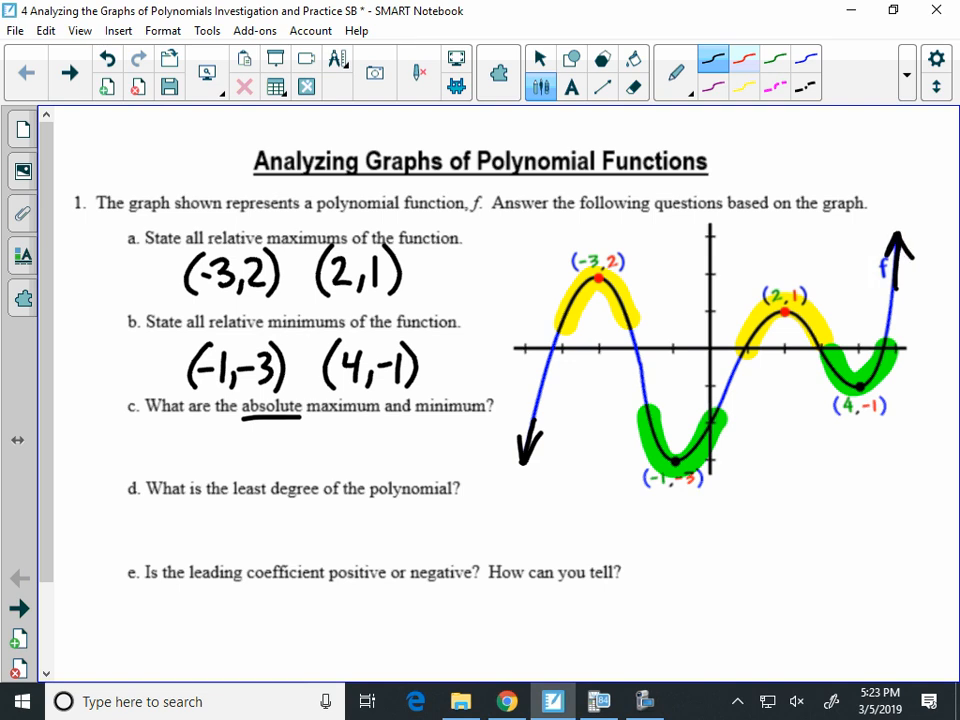
{"action": "type", "text": "none"}
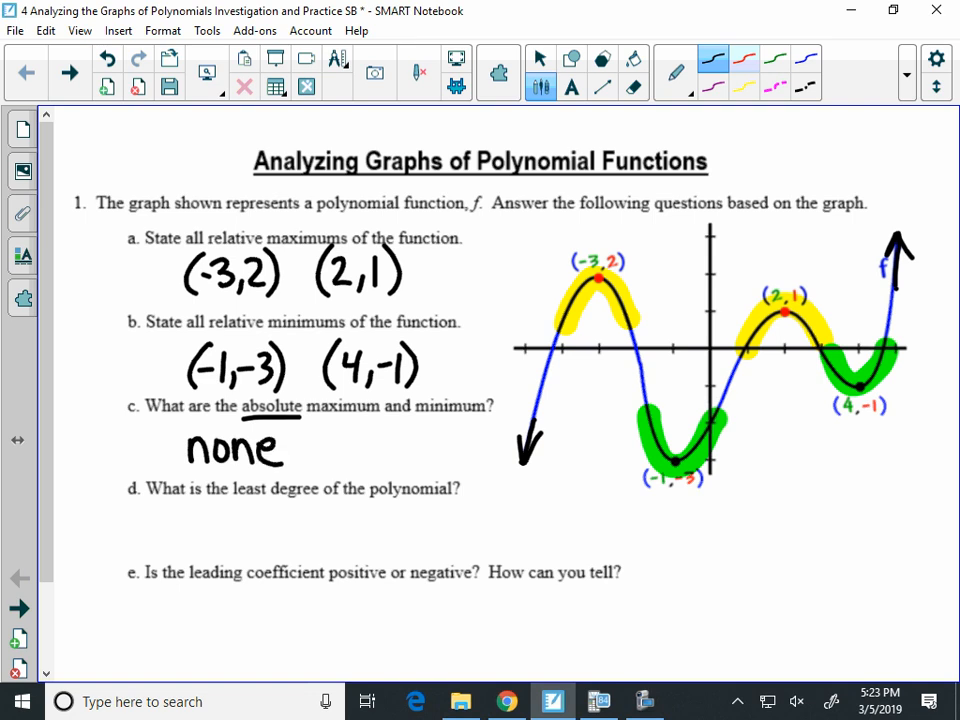
{"action": "left_click_drag", "start_coordinate": [295, 447], "coordinate": [330, 440]}
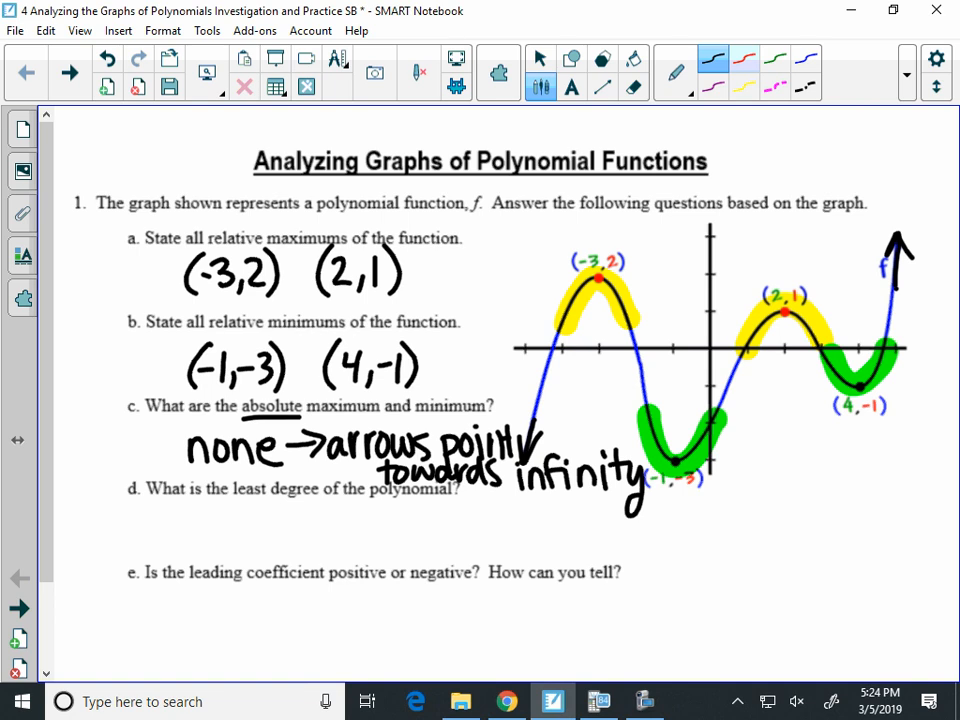
{"action": "left_click", "coordinate": [540, 57]}
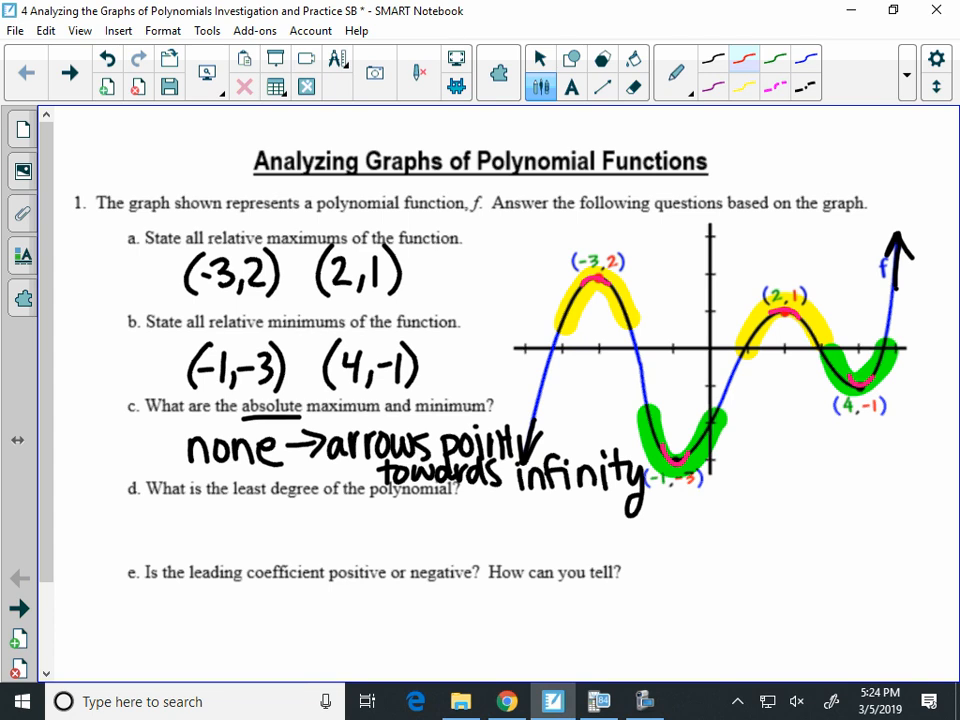
Step: Write '(4 T.P) 5' under part d, degree 5, and move to the next page
{"action": "left_click_drag", "start_coordinate": [158, 500], "coordinate": [162, 540]}
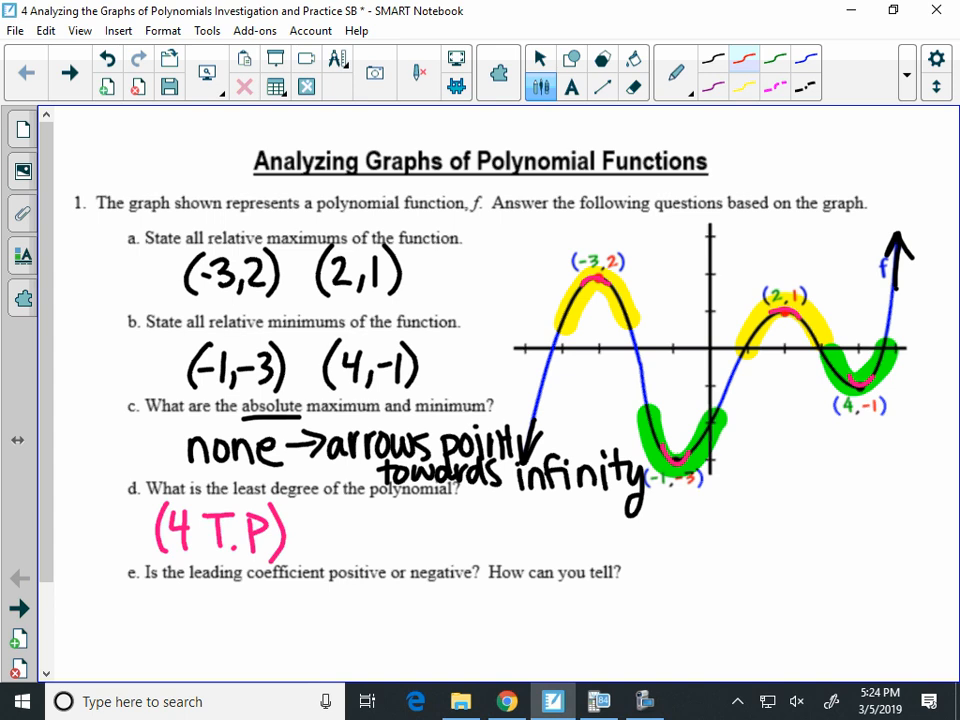
{"action": "type", "text": "5"}
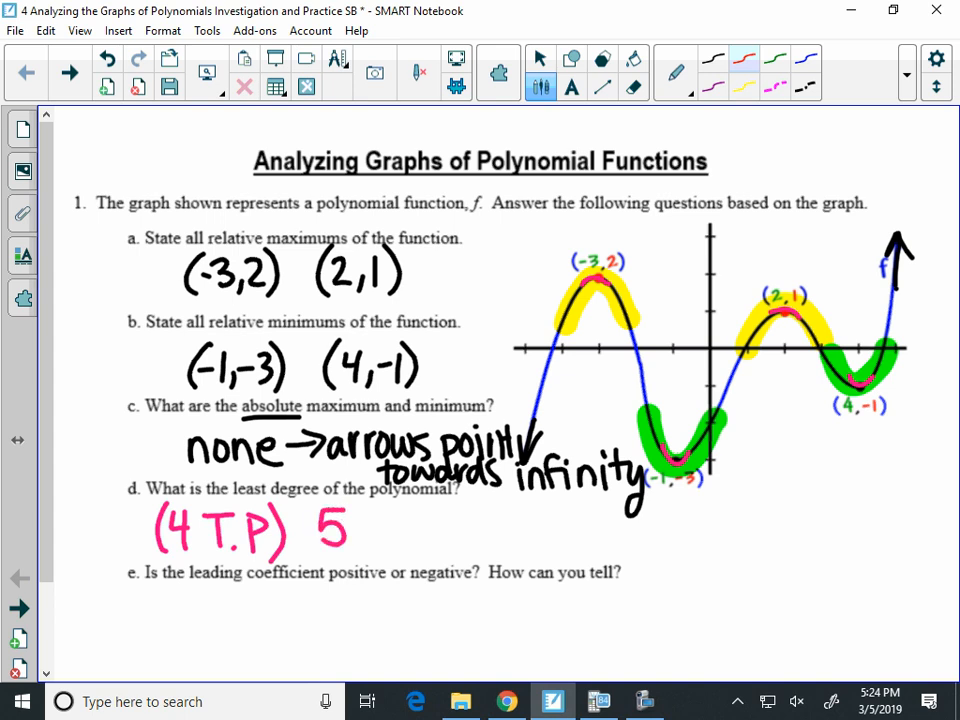
{"action": "type", "text": "degr."}
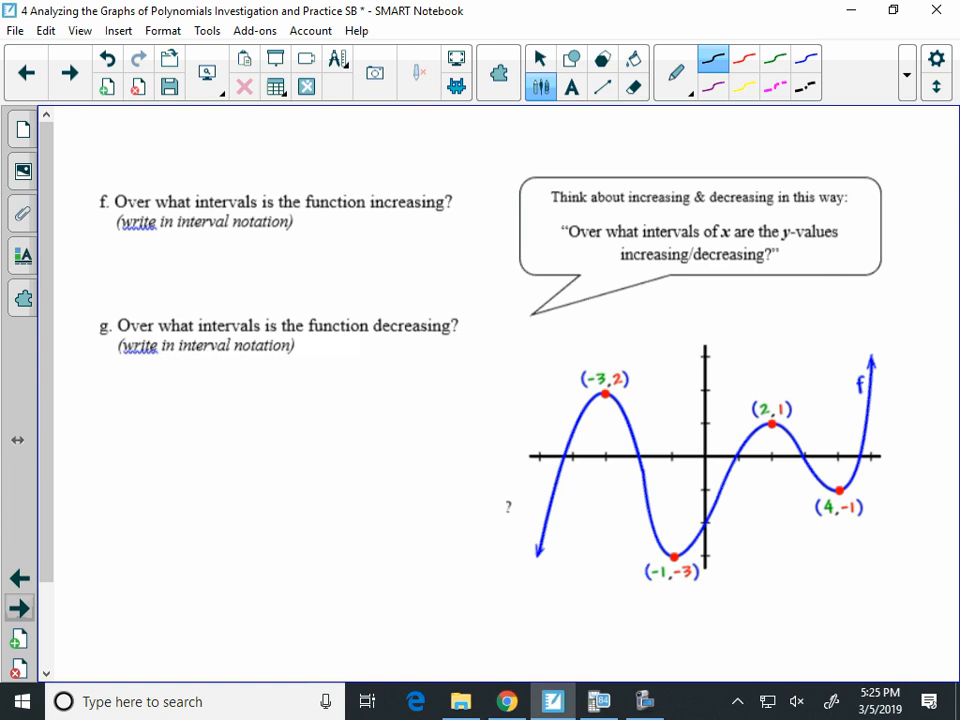
Step: Highlight the rising sections and write increasing intervals (-∞,-3)U(-1,2)U(4,∞) under part f
{"action": "left_click", "coordinate": [540, 57]}
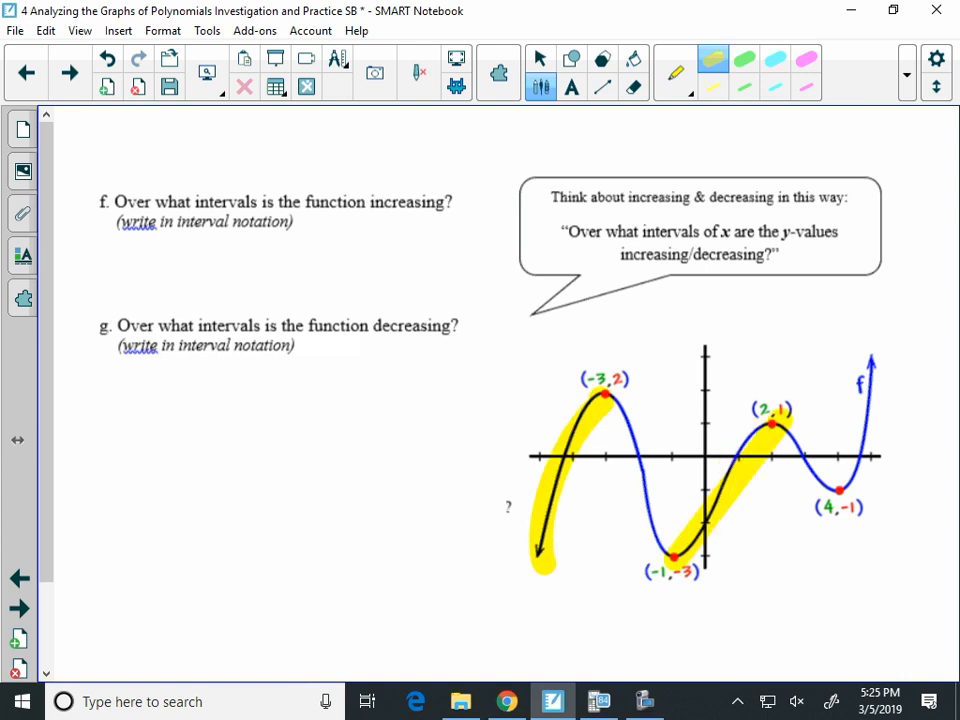
{"action": "left_click_drag", "start_coordinate": [840, 490], "coordinate": [870, 360]}
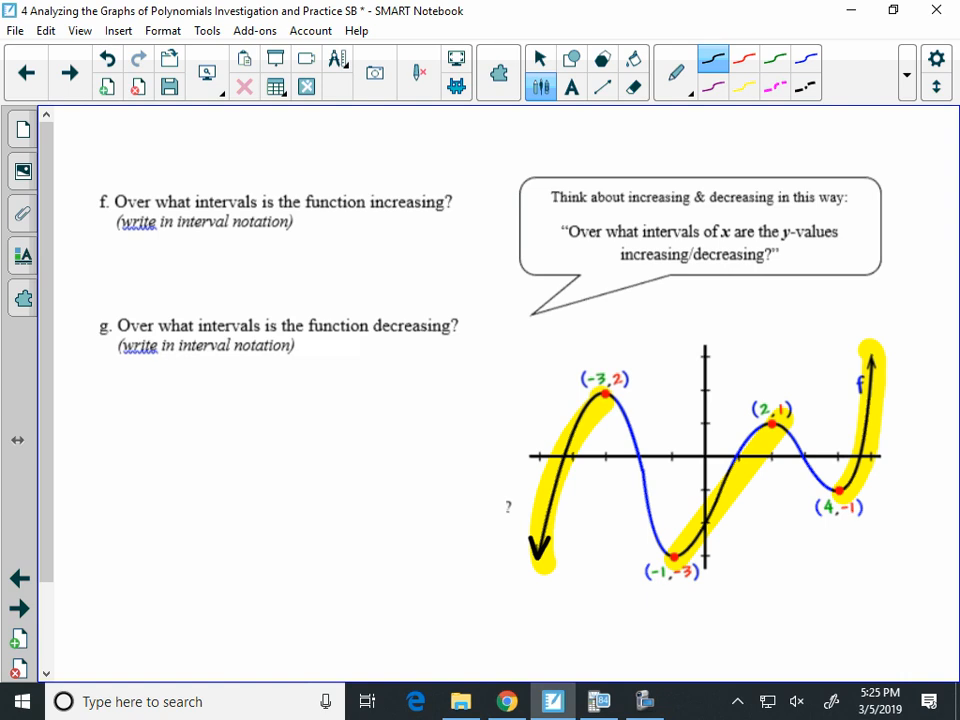
{"action": "left_click_drag", "start_coordinate": [125, 255], "coordinate": [165, 285]}
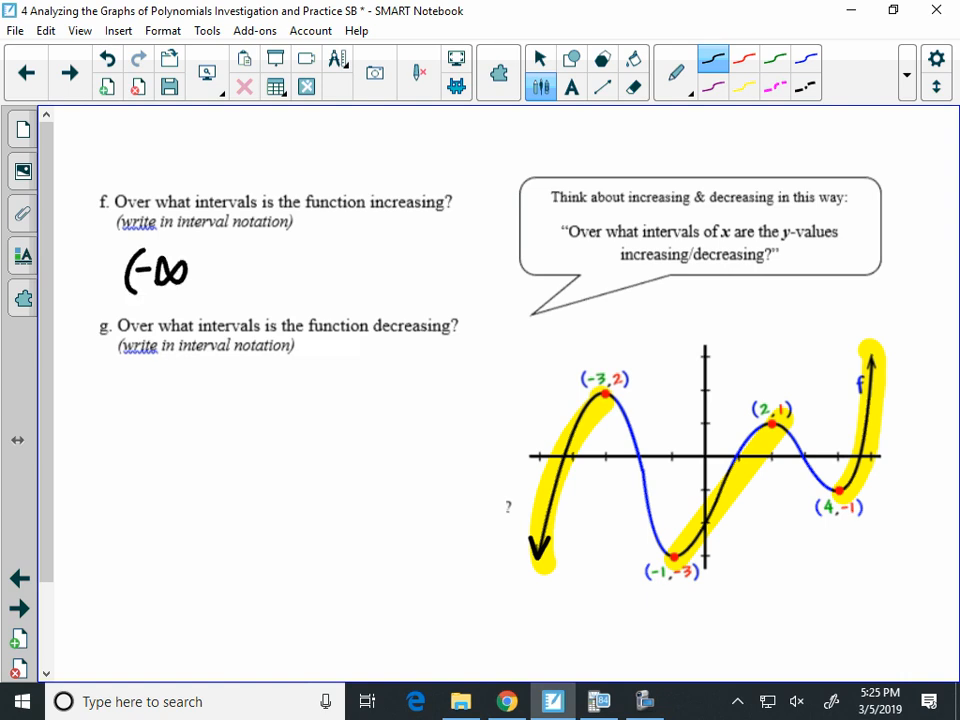
{"action": "left_click_drag", "start_coordinate": [605, 390], "coordinate": [607, 475]}
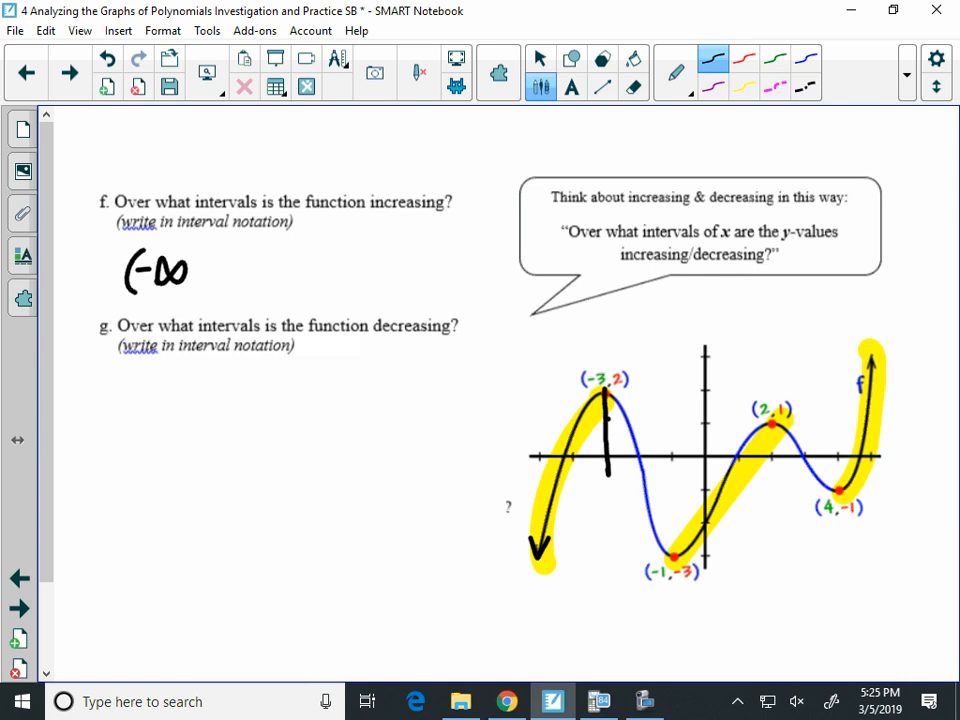
{"action": "type", "text": ",-3)"}
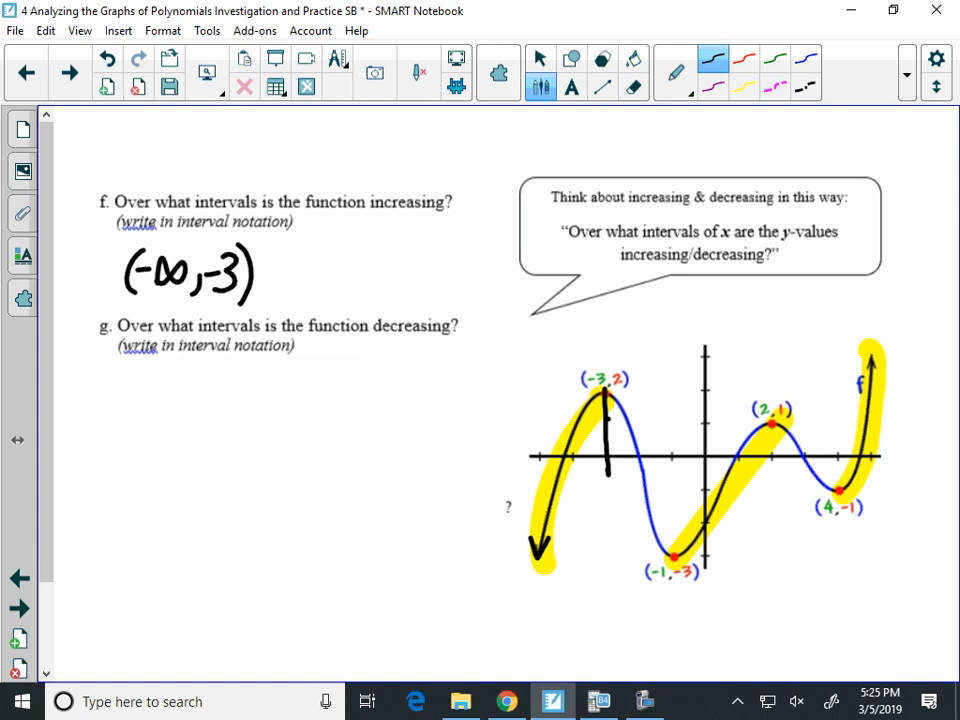
{"action": "left_click_drag", "start_coordinate": [290, 255], "coordinate": [310, 285]}
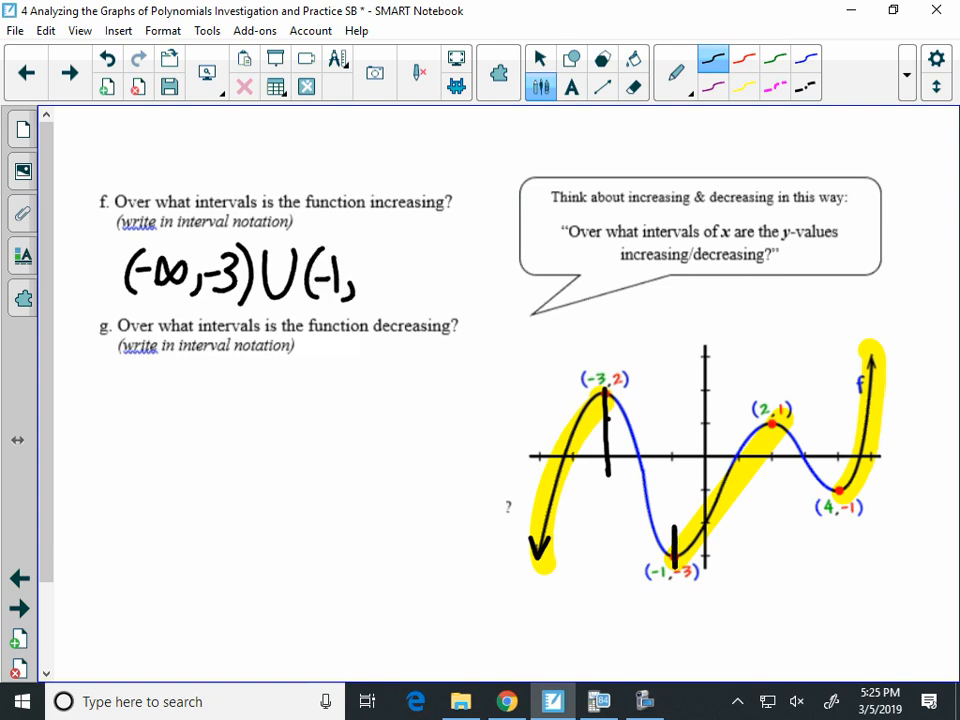
{"action": "left_click_drag", "start_coordinate": [770, 410], "coordinate": [770, 480]}
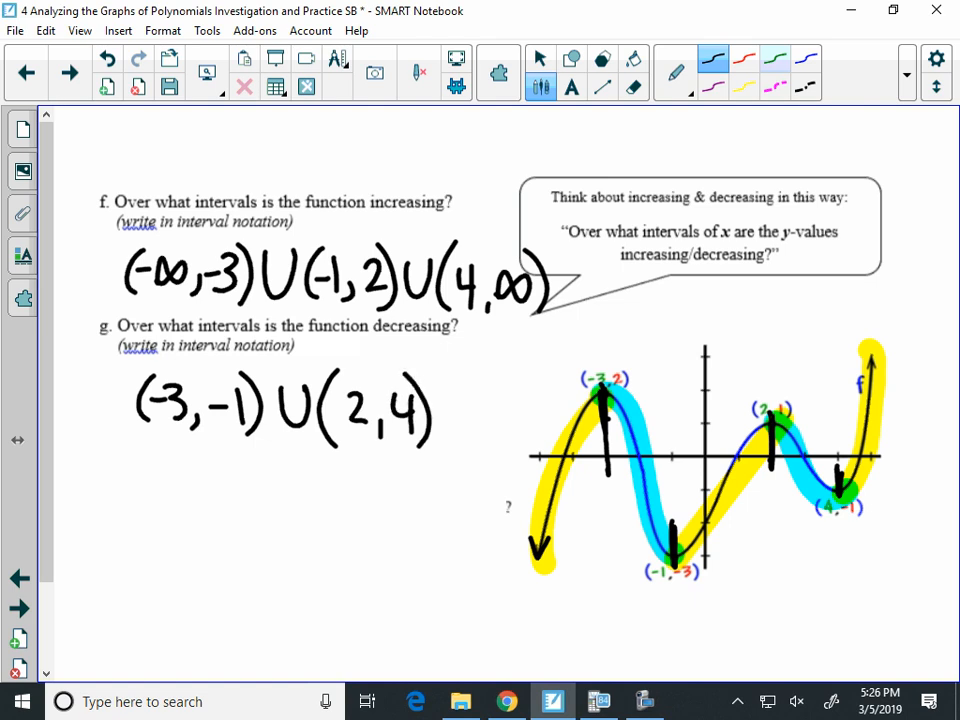
Step: Scroll down to part h on domain and range
{"action": "scroll", "scroll_direction": "down", "scroll_amount": 3}
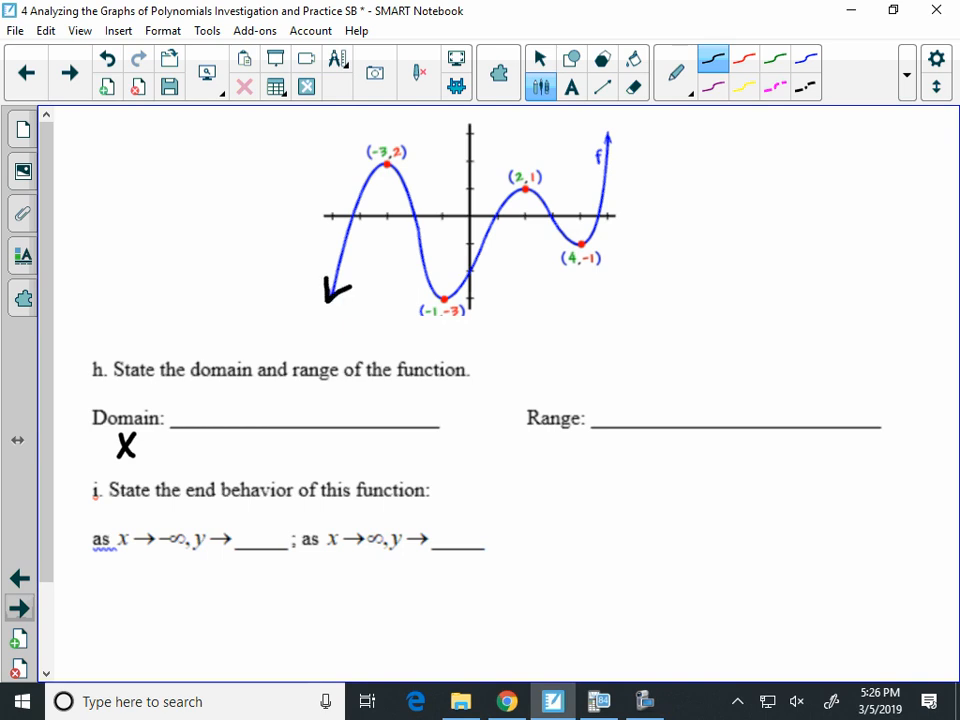
Step: Draw the end arrows and write domain (-∞,∞), all real numbers, and range (-∞,∞)
{"action": "left_click_drag", "start_coordinate": [185, 435], "coordinate": [280, 410]}
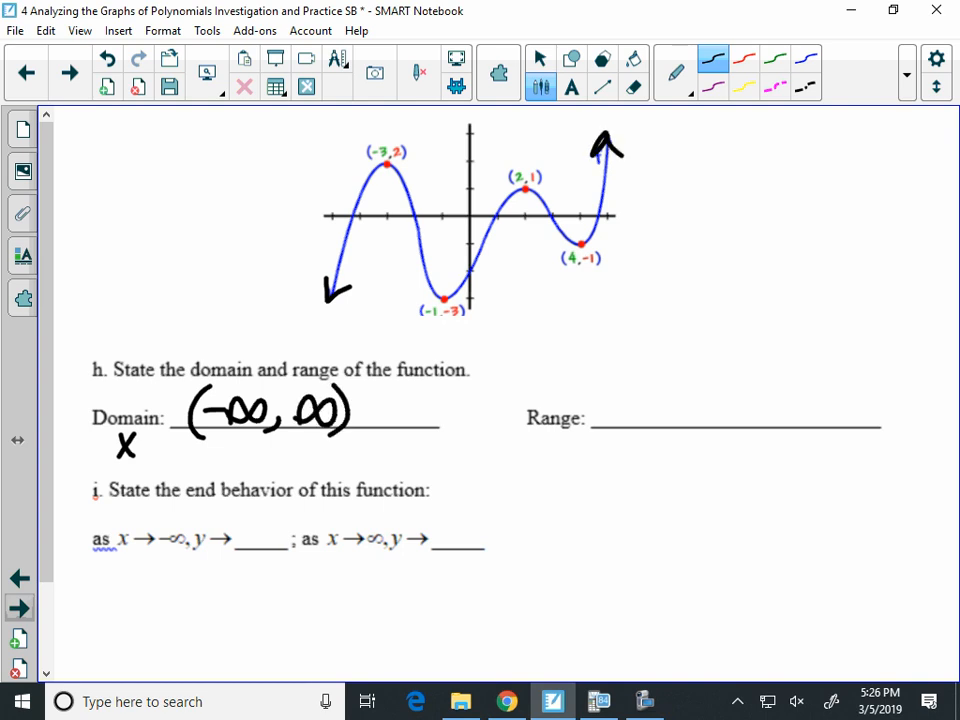
{"action": "type", "text": "all real"}
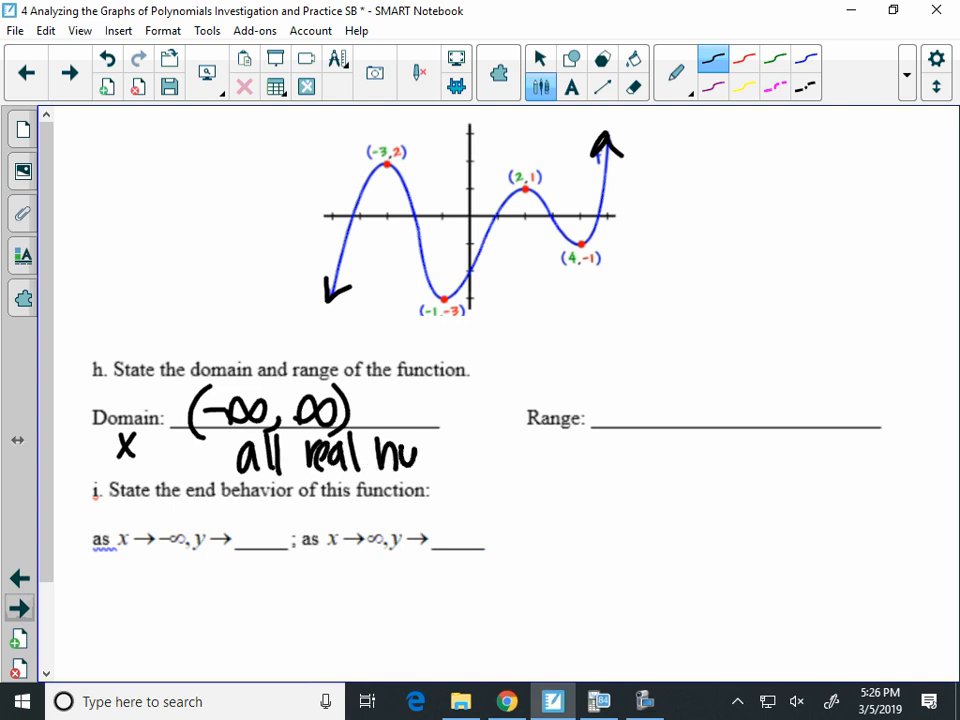
{"action": "type", "text": "numbers"}
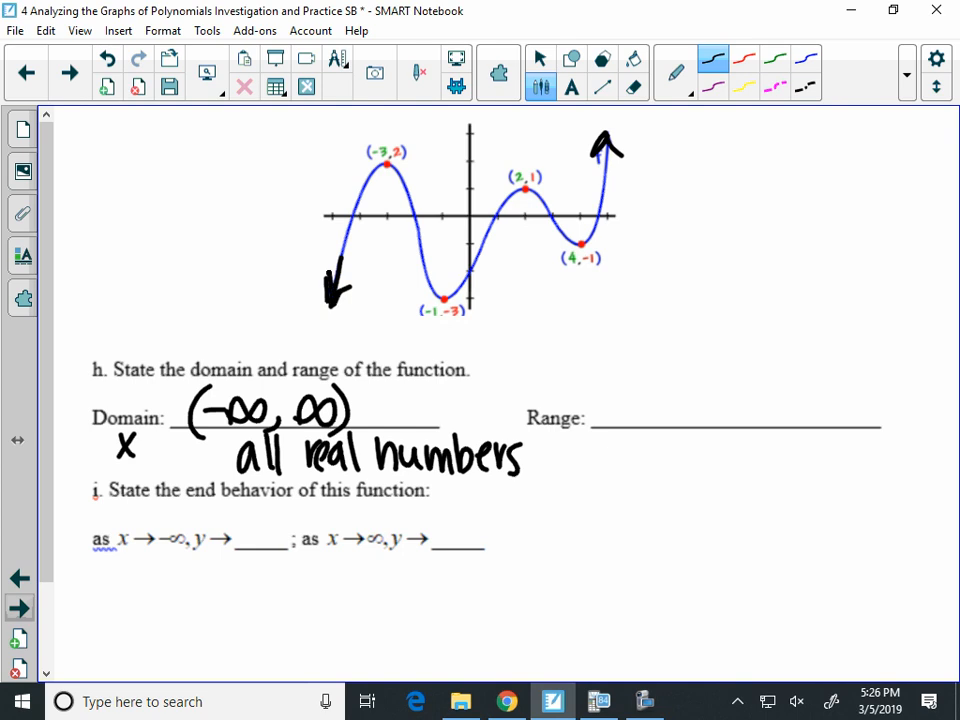
{"action": "type", "text": "(-n"}
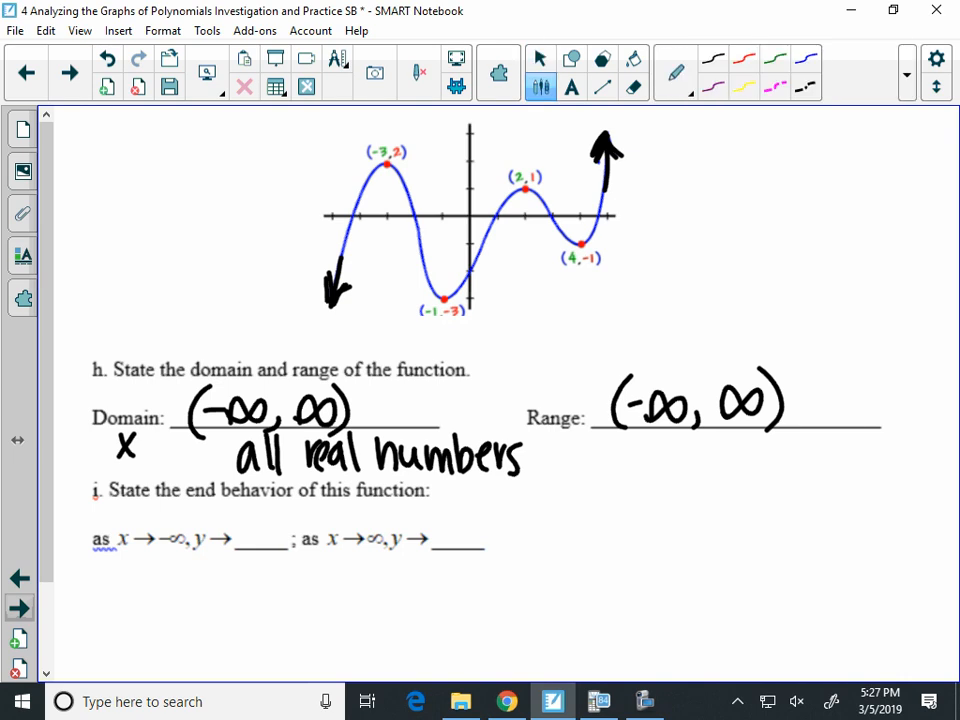
Step: Draw pink arrows at the graph ends and complete end behavior: x→∞, y→∞
{"action": "left_click_drag", "start_coordinate": [175, 568], "coordinate": [130, 568]}
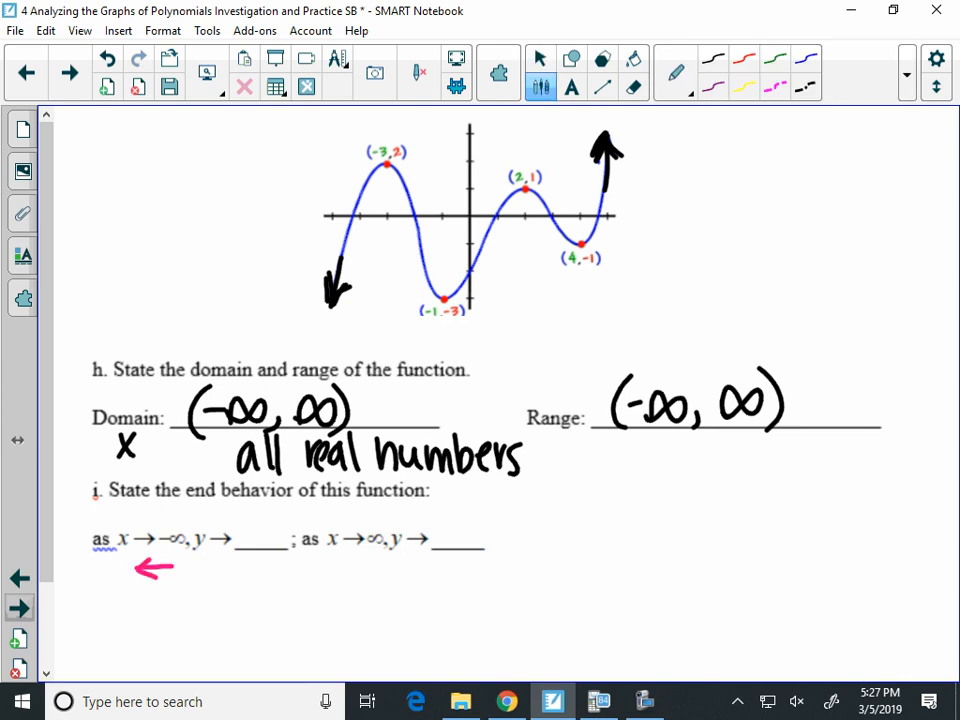
{"action": "left_click_drag", "start_coordinate": [350, 323], "coordinate": [292, 322]}
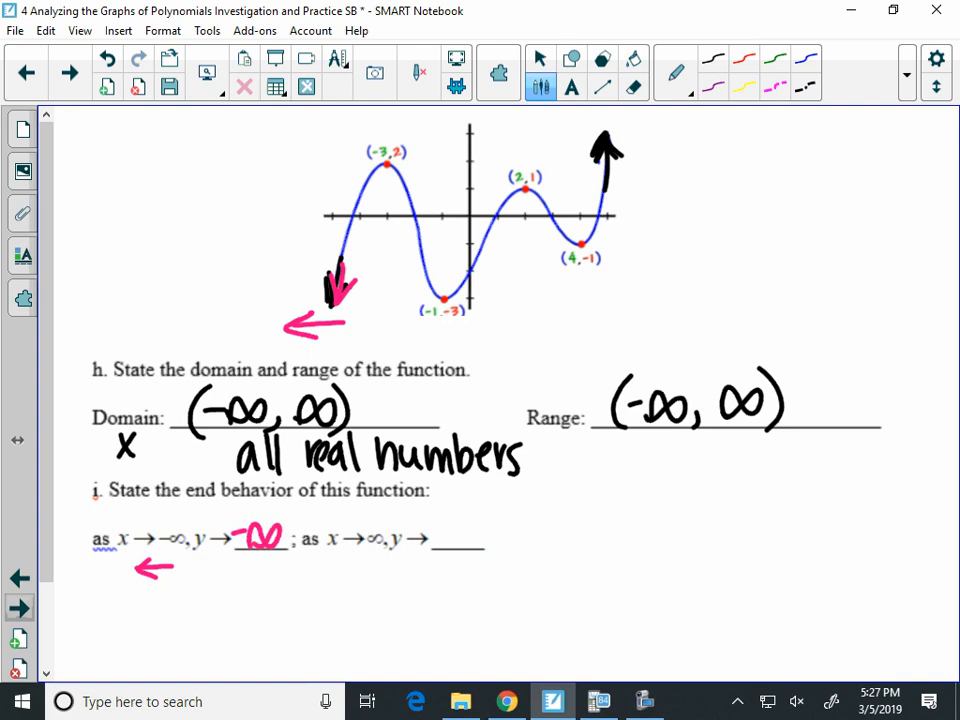
{"action": "left_click_drag", "start_coordinate": [335, 570], "coordinate": [380, 570]}
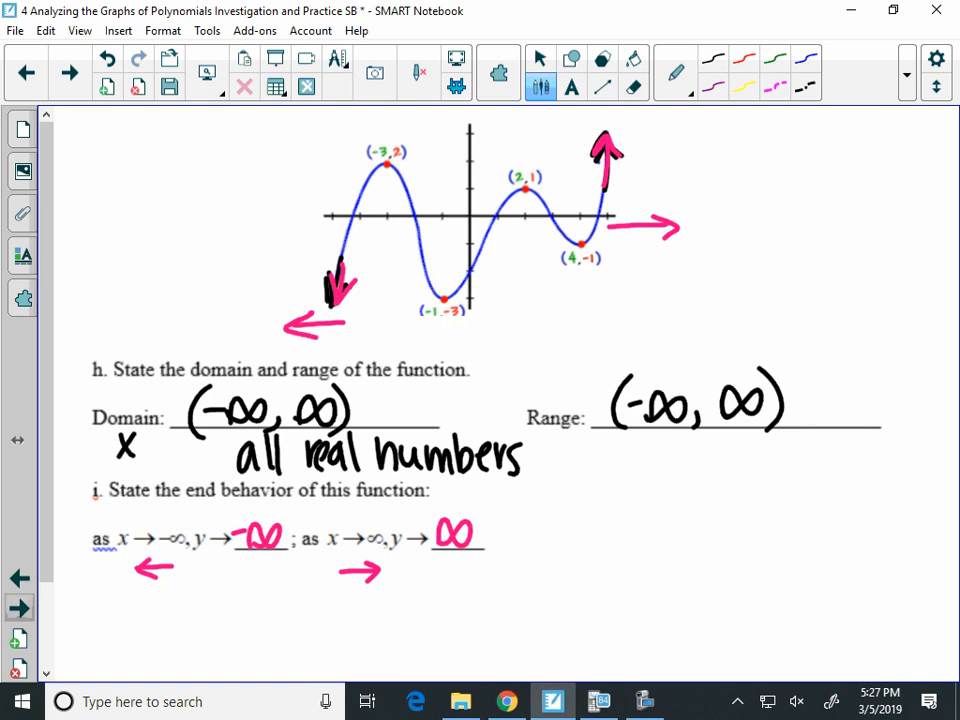
Step: Answer problem 2: degree 4, circle Negative, 3 turning points, both ends → -∞
{"action": "scroll", "scroll_direction": "down", "scroll_amount": 3}
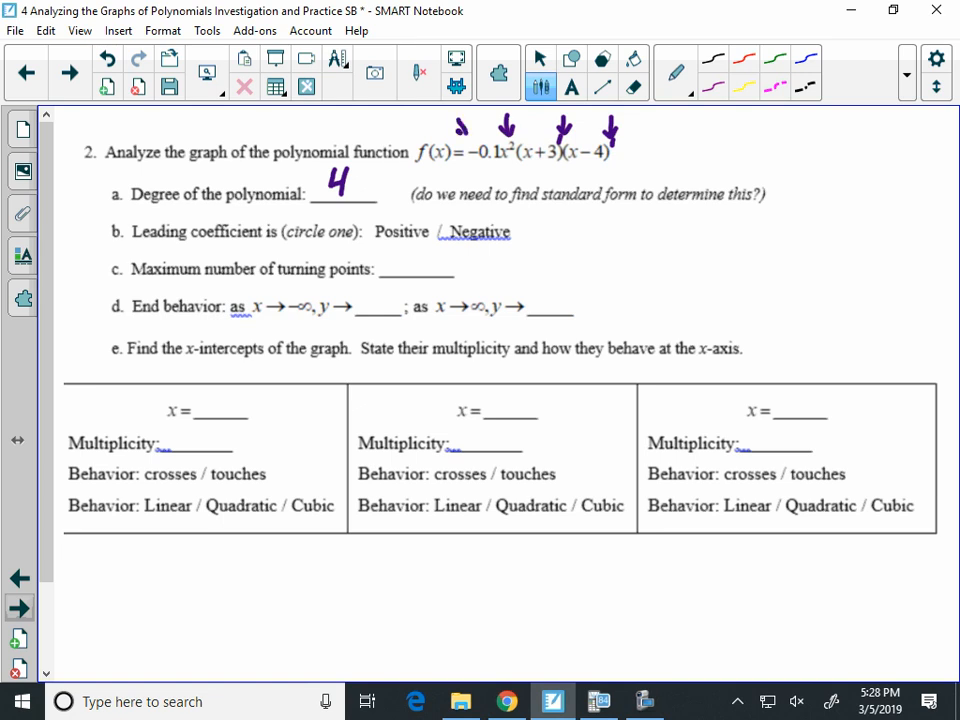
{"action": "left_click_drag", "start_coordinate": [450, 232], "coordinate": [510, 232]}
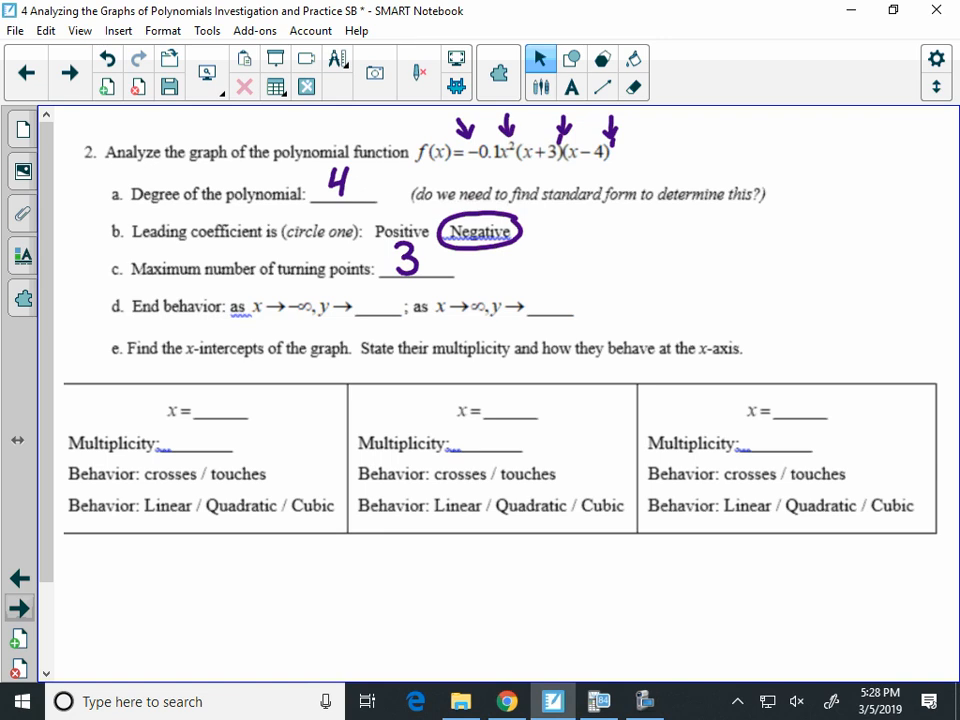
{"action": "left_click", "coordinate": [539, 72]}
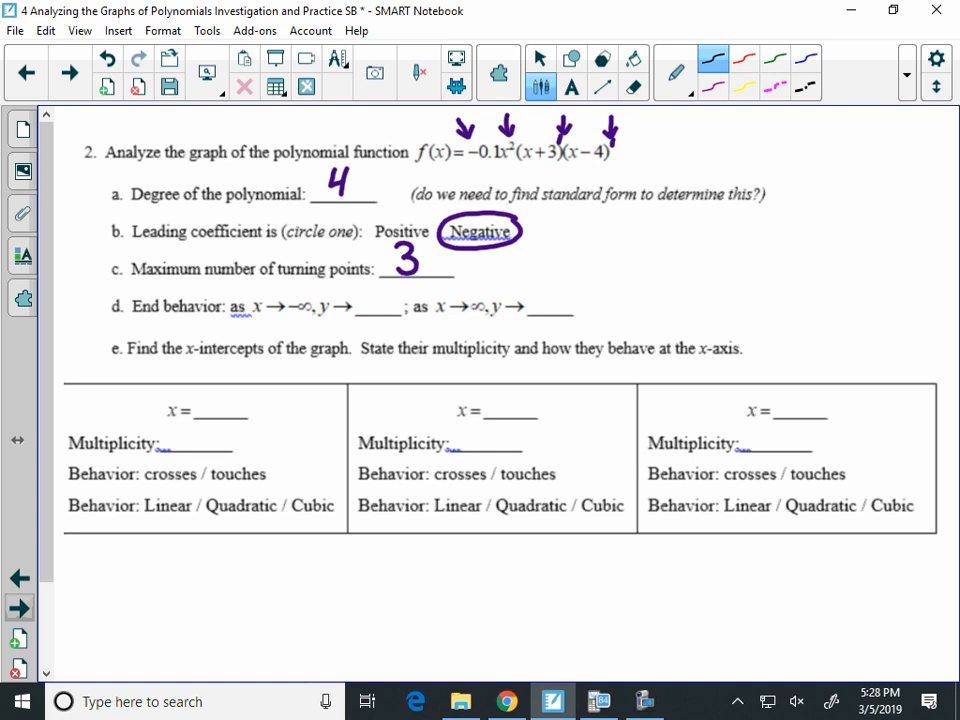
{"action": "left_click_drag", "start_coordinate": [568, 210], "coordinate": [568, 245]}
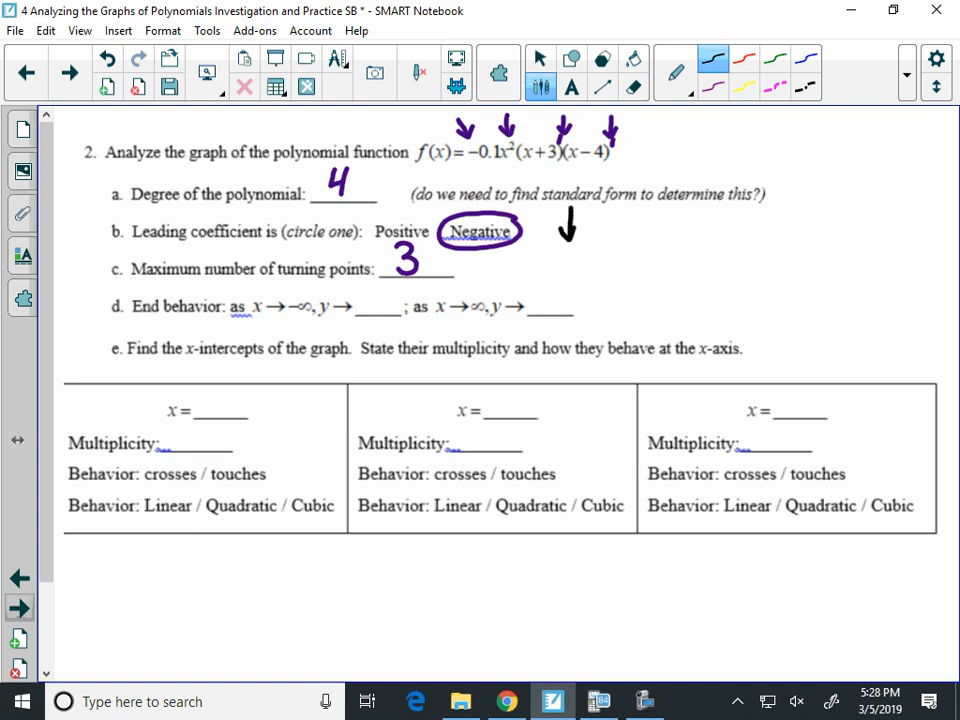
{"action": "left_click_drag", "start_coordinate": [612, 210], "coordinate": [612, 240]}
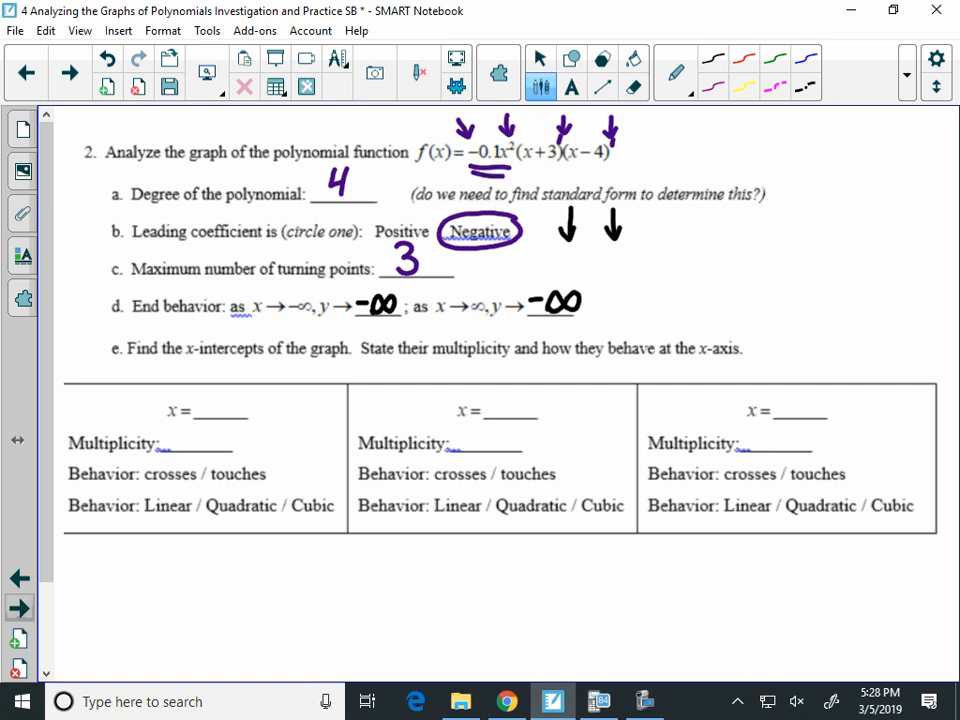
{"action": "left_click_drag", "start_coordinate": [120, 560], "coordinate": [165, 555]}
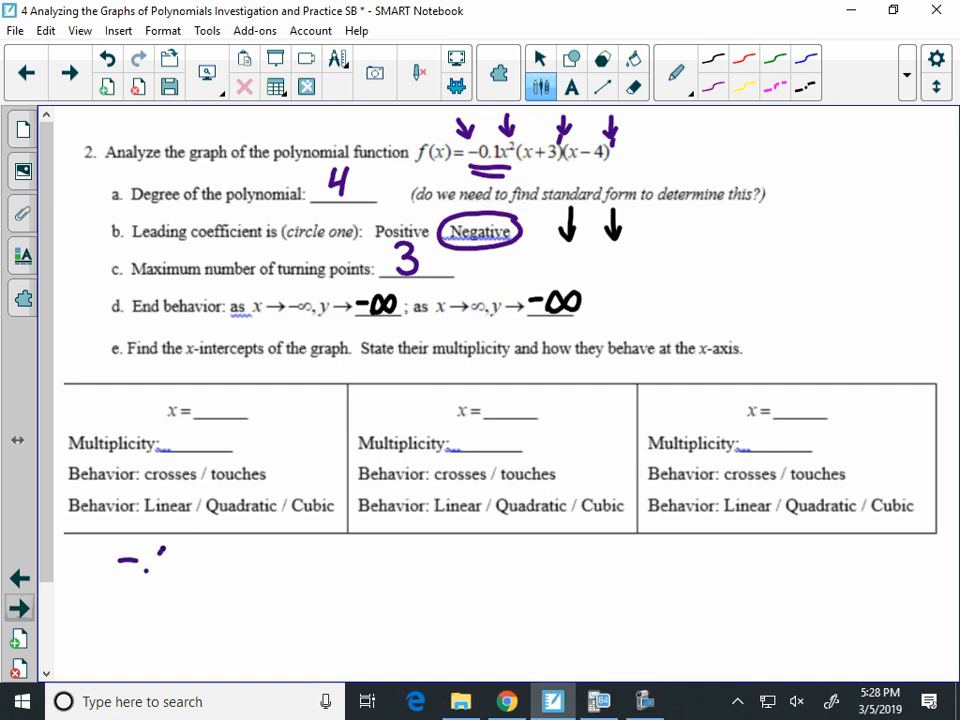
Step: Fill the x-intercept table: x=0 multiplicity 2 touches; x=-3 and x=4 multiplicity 1 cross
{"action": "left_click_drag", "start_coordinate": [155, 560], "coordinate": [265, 560]}
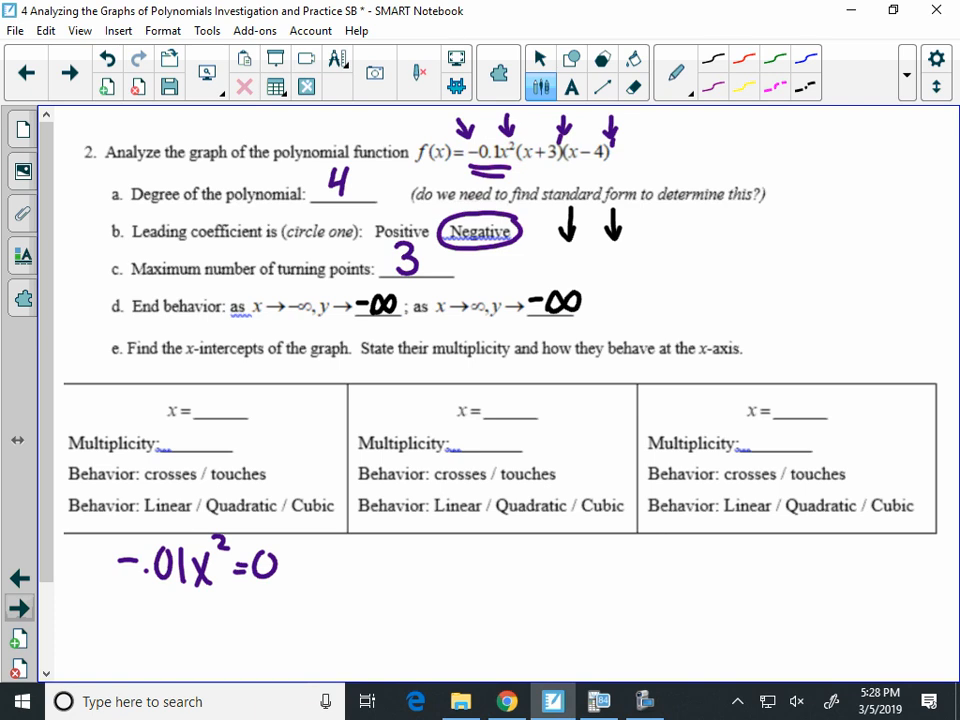
{"action": "left_click", "coordinate": [633, 87]}
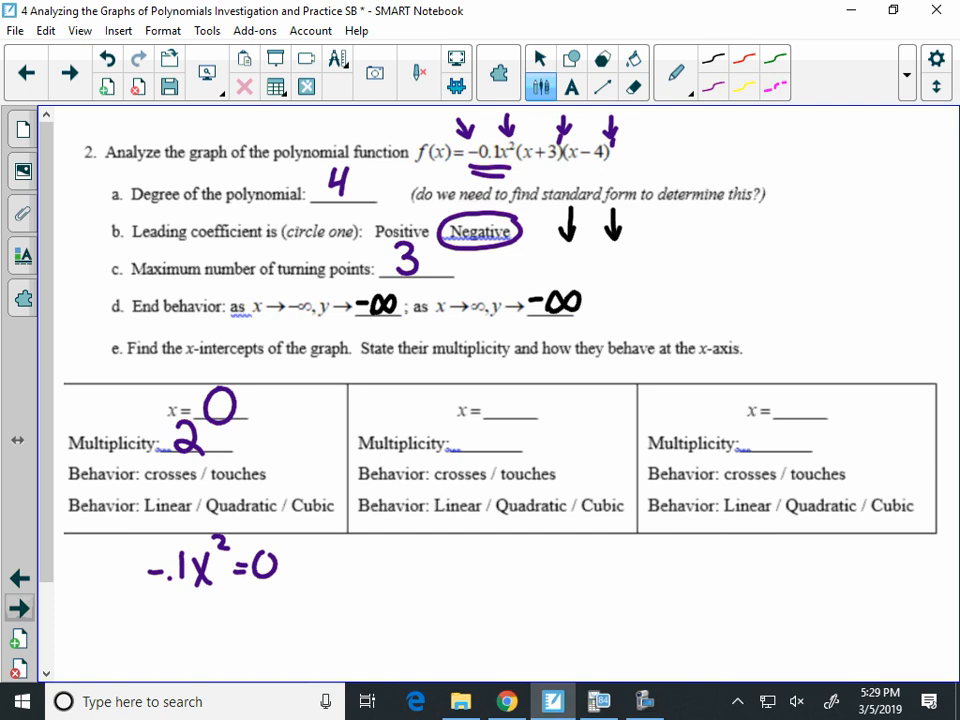
{"action": "left_click_drag", "start_coordinate": [210, 480], "coordinate": [265, 470]}
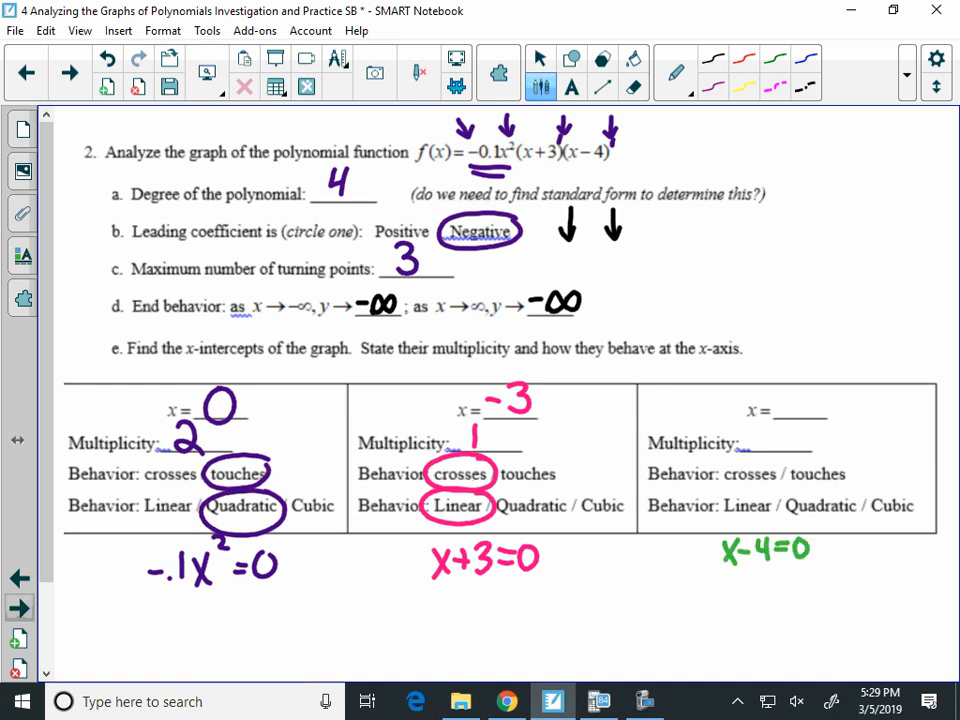
{"action": "type", "text": "4"}
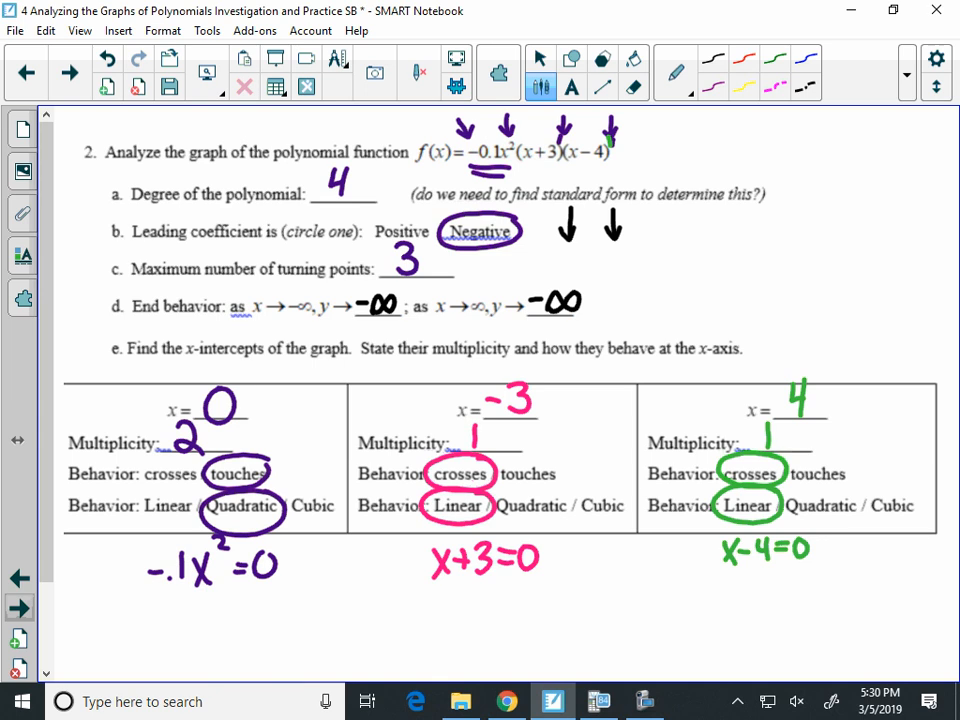
{"action": "scroll", "scroll_direction": "down", "scroll_amount": 3}
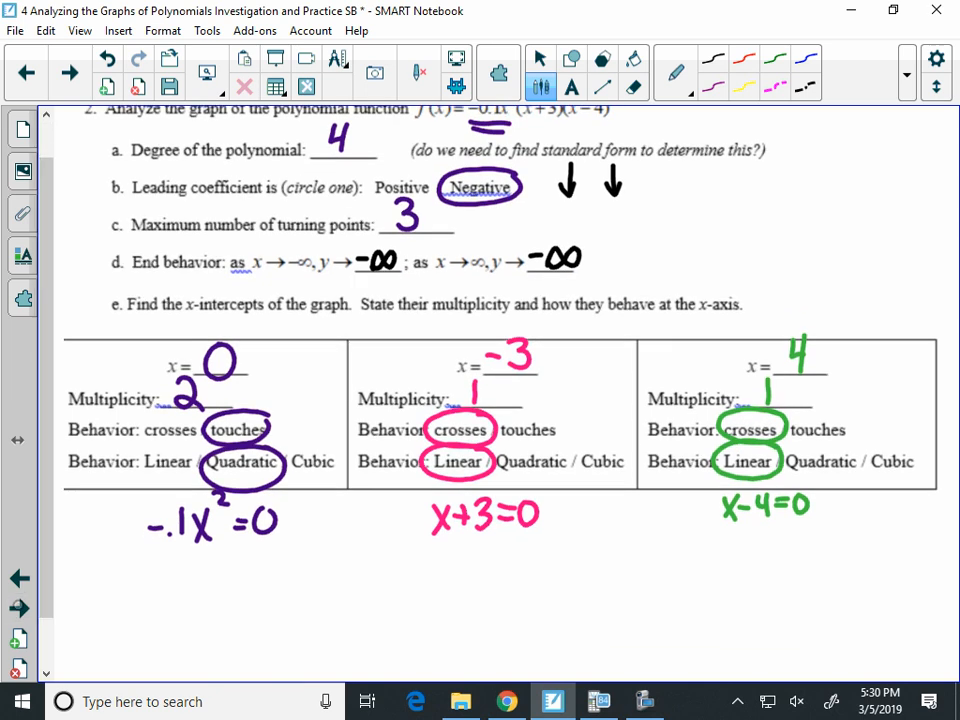
Step: Scroll to part f and highlight where both ends of the function fall
{"action": "scroll", "scroll_direction": "down", "scroll_amount": 3}
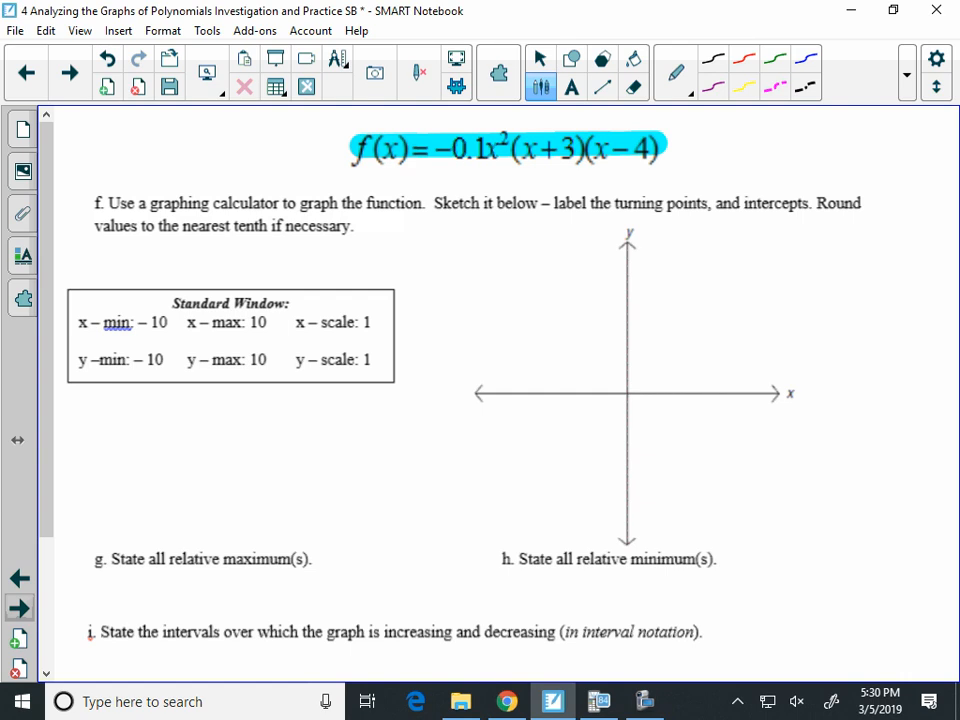
{"action": "left_click", "coordinate": [713, 57]}
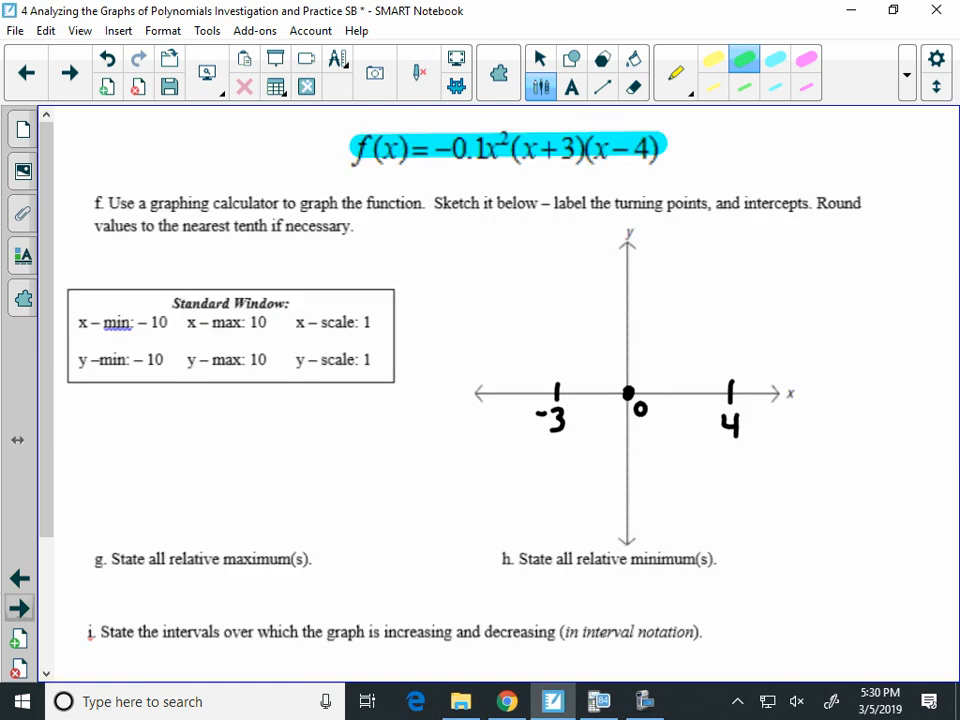
{"action": "left_click_drag", "start_coordinate": [505, 525], "coordinate": [585, 530]}
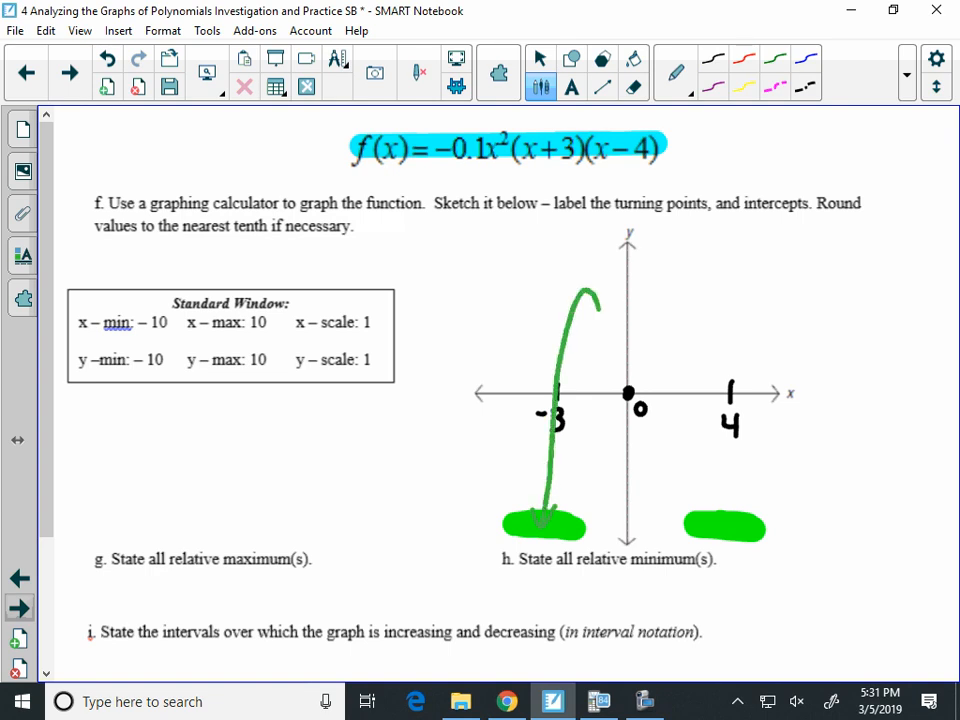
Step: Sketch the M-shaped curve through -3, 0 and 4 with both ends falling
{"action": "left_click_drag", "start_coordinate": [588, 295], "coordinate": [632, 395]}
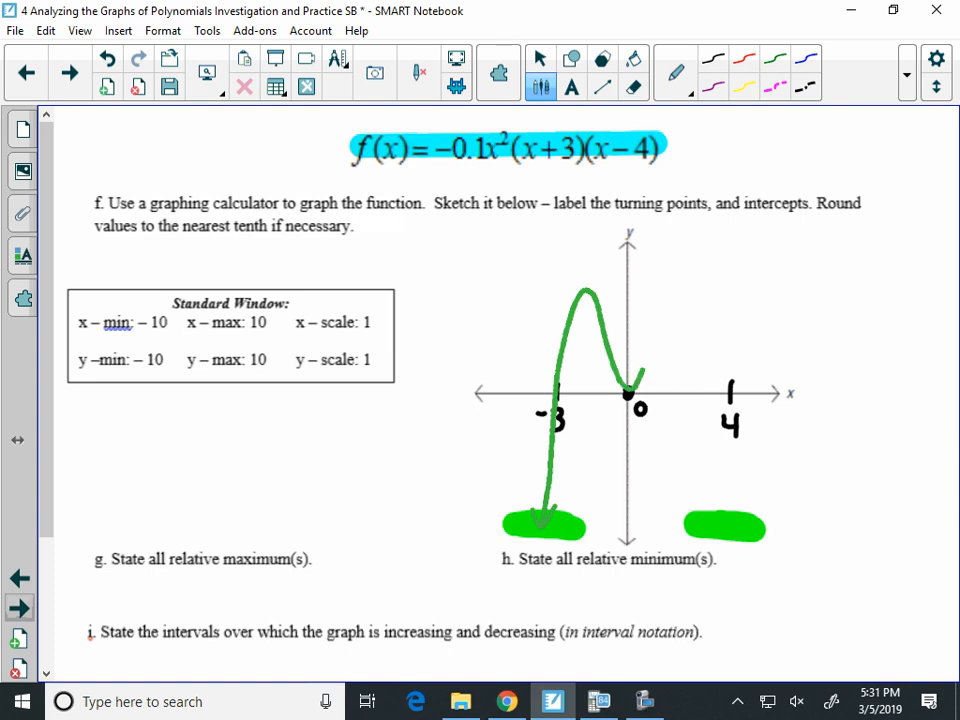
{"action": "left_click_drag", "start_coordinate": [630, 398], "coordinate": [730, 400]}
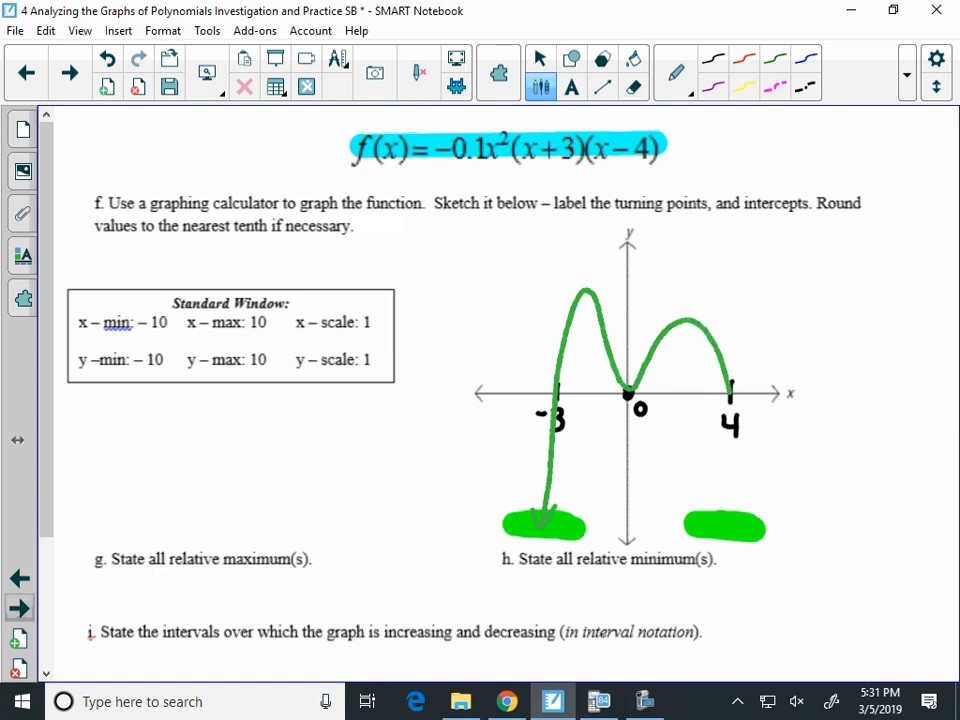
{"action": "left_click_drag", "start_coordinate": [710, 340], "coordinate": [735, 520]}
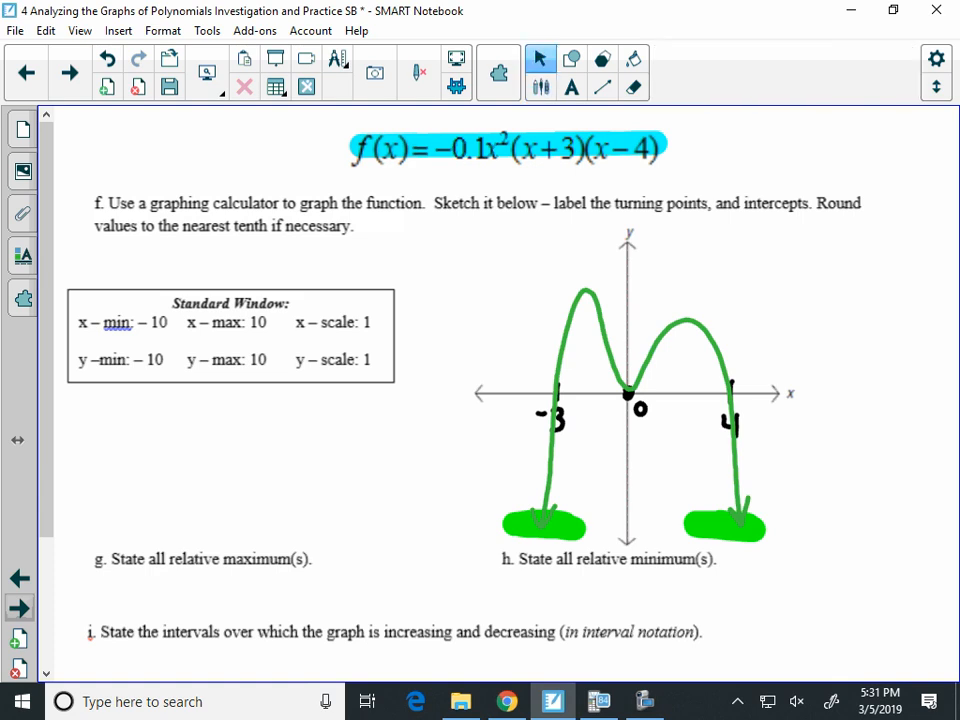
Step: Graph Y1 = -.1X²(X+3)(X-4) in TI-SmartView CE
{"action": "left_click", "coordinate": [597, 701]}
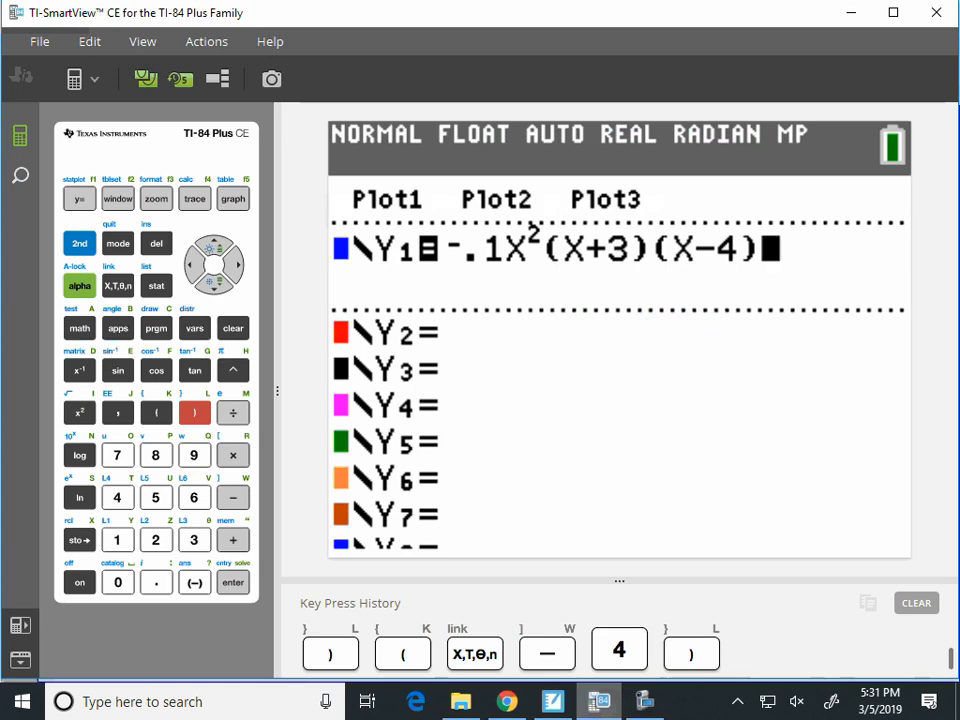
{"action": "left_click", "coordinate": [232, 198]}
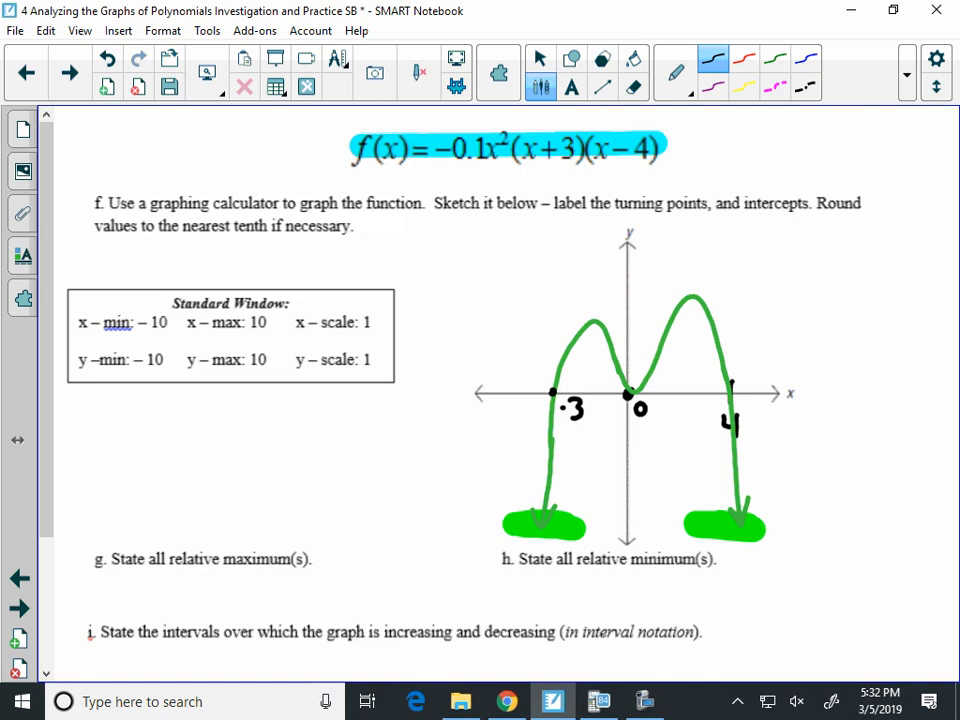
Step: Highlight the phrase 'label the turning points' in yellow
{"action": "scroll", "scroll_direction": "down", "scroll_amount": 3}
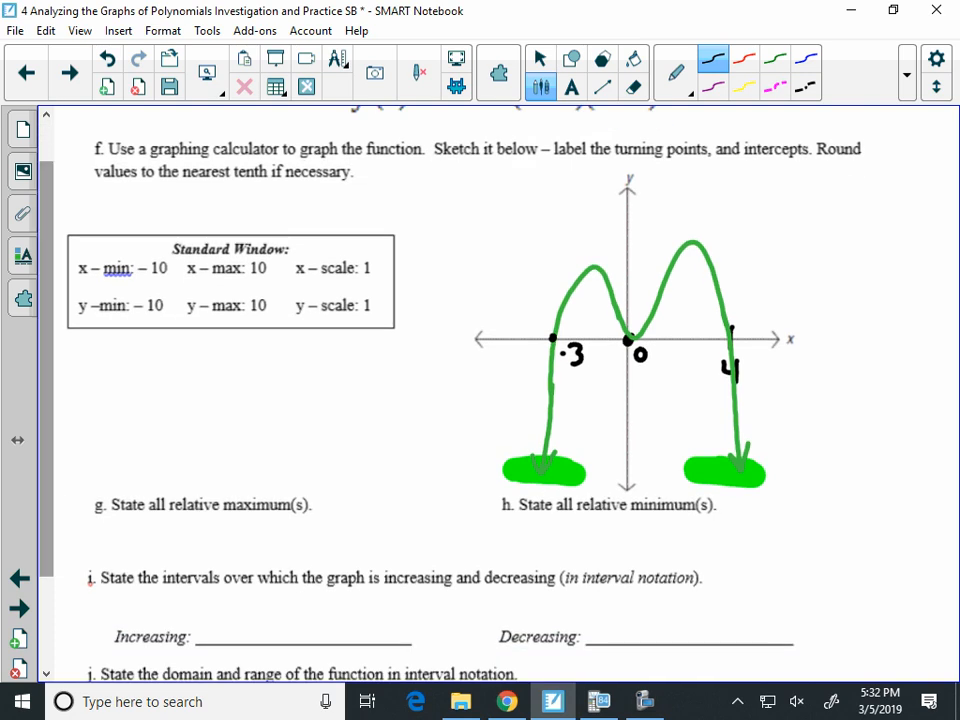
{"action": "left_click", "coordinate": [540, 58]}
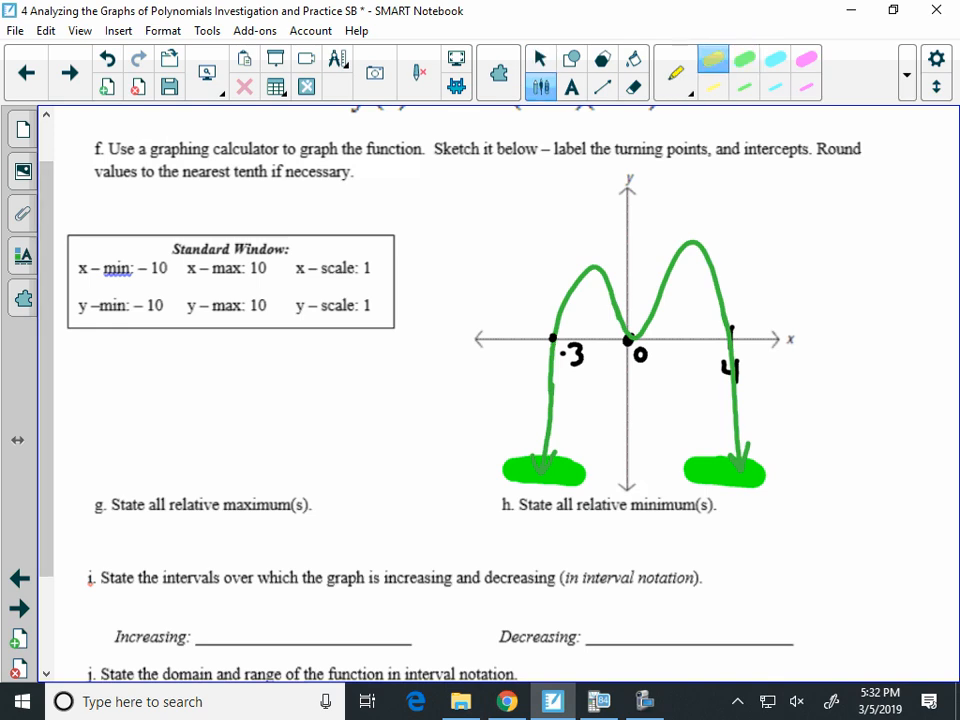
{"action": "left_click_drag", "start_coordinate": [545, 148], "coordinate": [715, 148]}
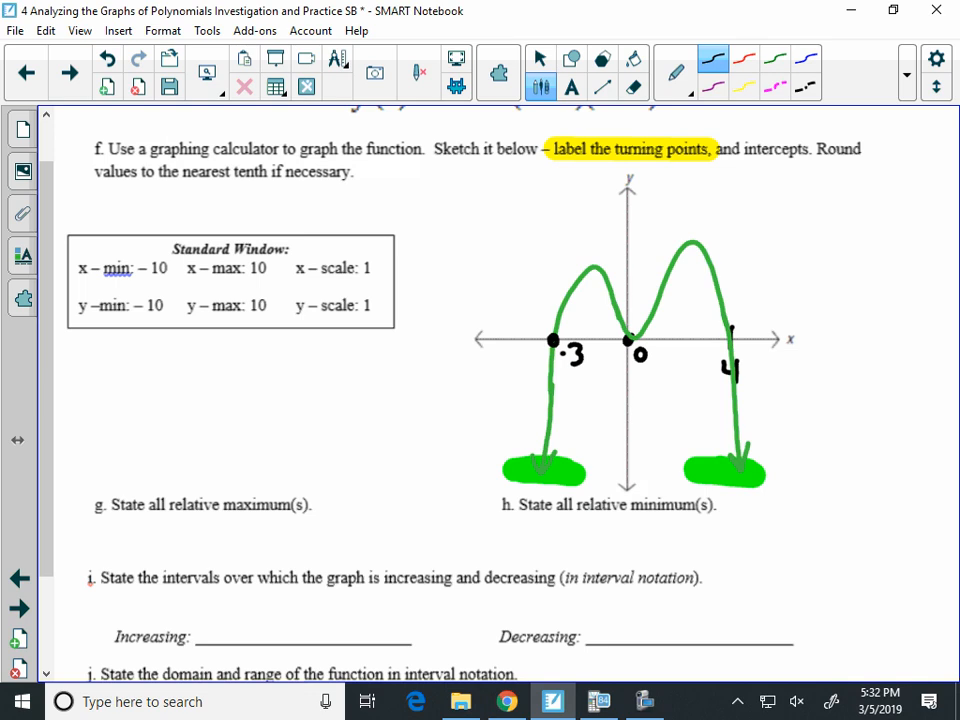
Step: Dot the x=4 intercept and hump tops, and mark the origin turning point in pink
{"action": "left_click", "coordinate": [729, 336]}
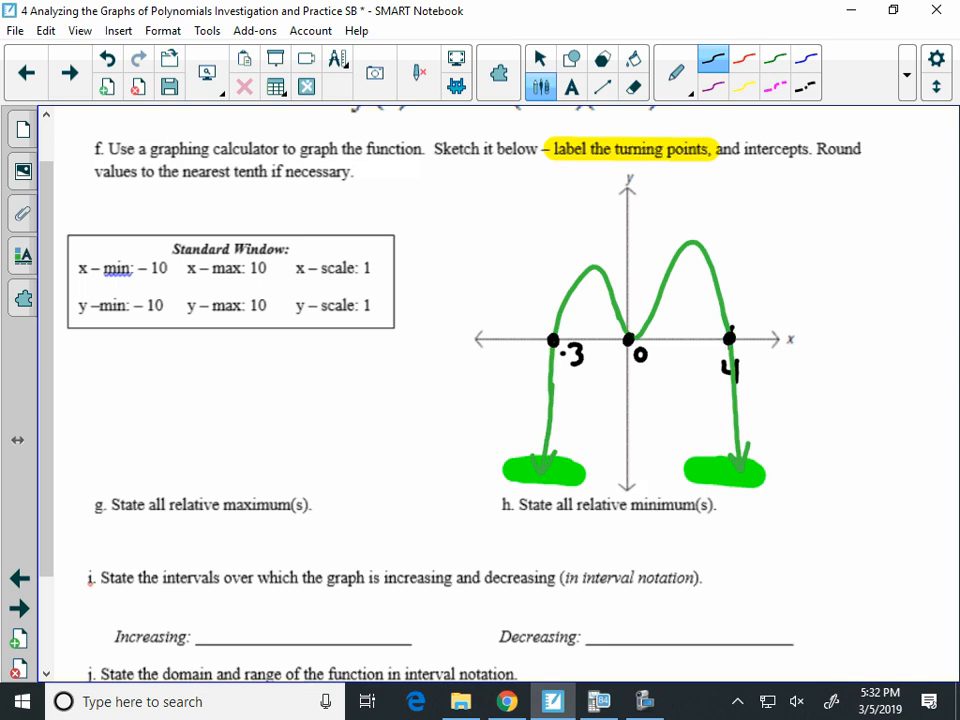
{"action": "left_click", "coordinate": [590, 267]}
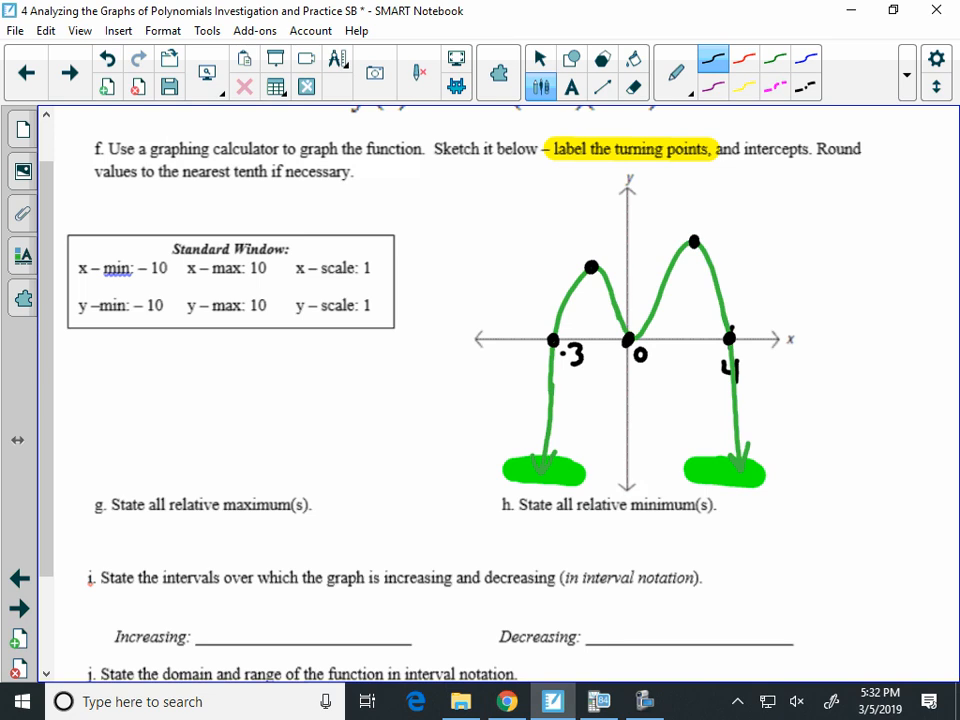
{"action": "left_click", "coordinate": [626, 337]}
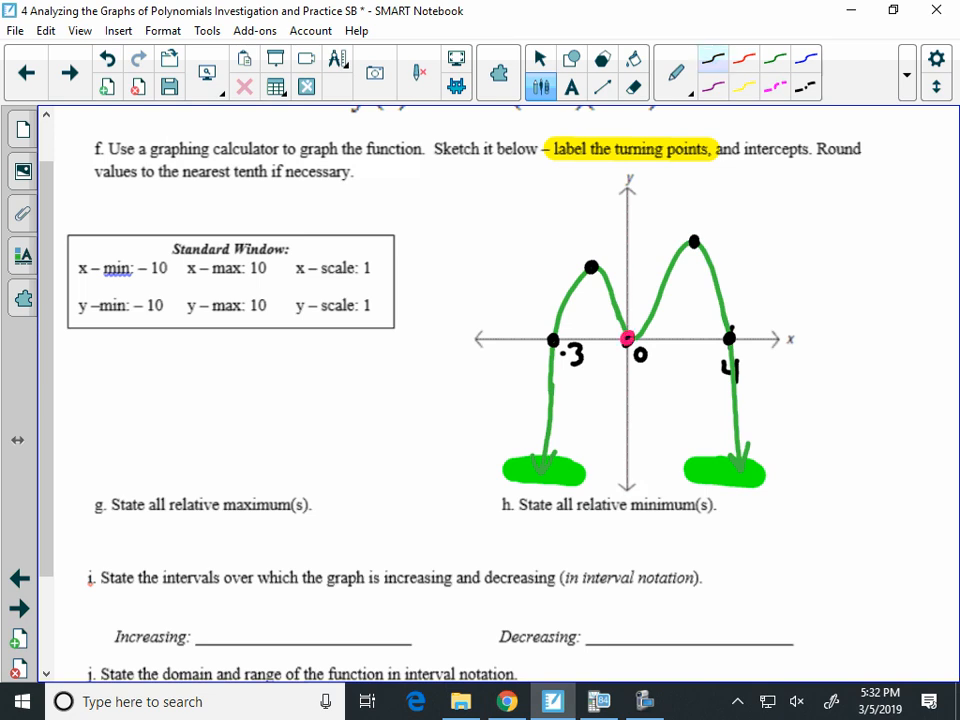
{"action": "left_click_drag", "start_coordinate": [625, 345], "coordinate": [660, 360]}
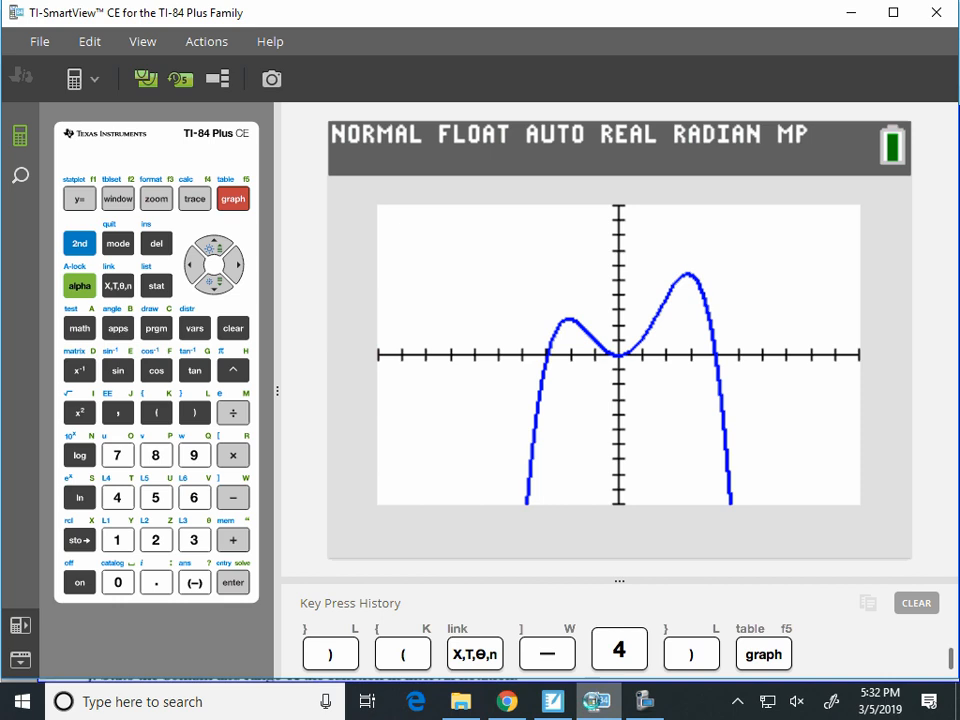
Step: Start the maximum calculation on the calculator graph to find turning-point coordinates
{"action": "left_click", "coordinate": [194, 198]}
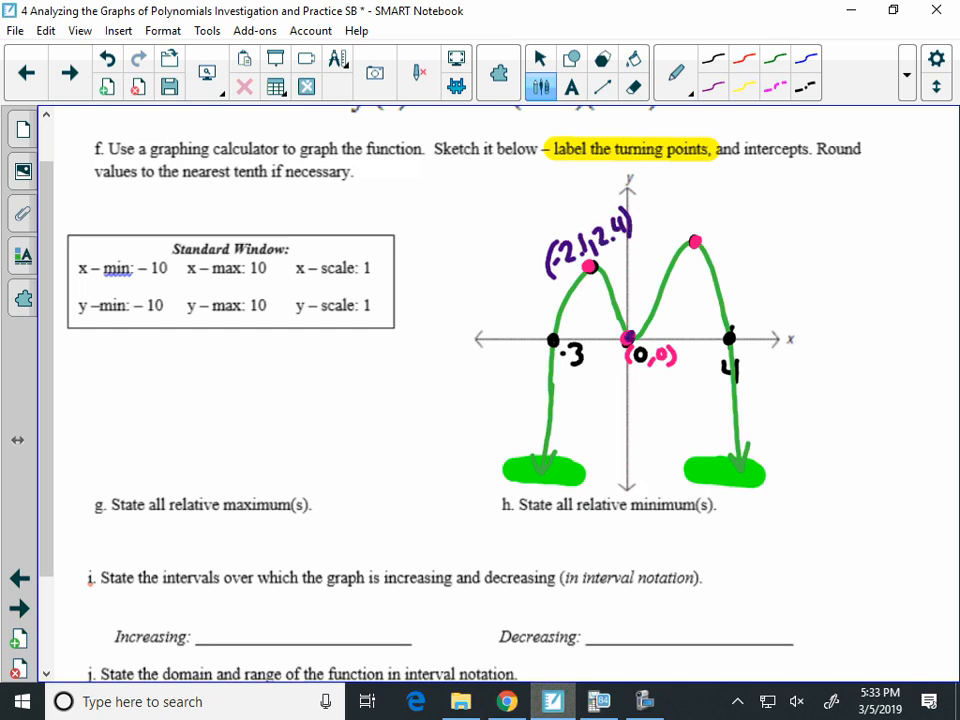
Step: Handwrite (2.9, 5.5) above the right hump of the sketch
{"action": "left_click", "coordinate": [598, 701]}
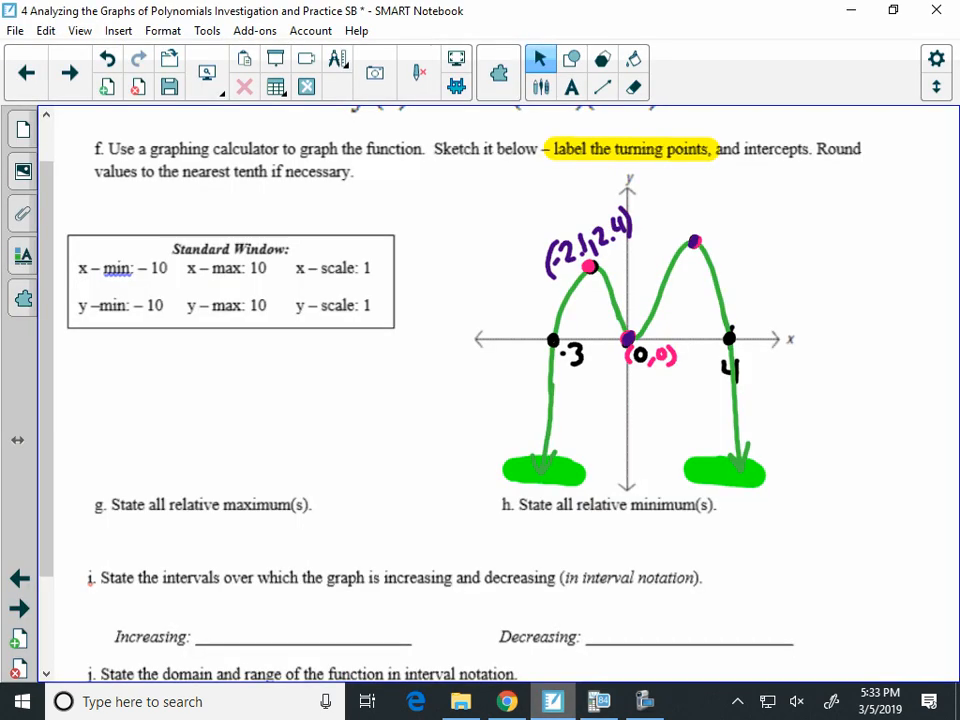
{"action": "left_click", "coordinate": [540, 72]}
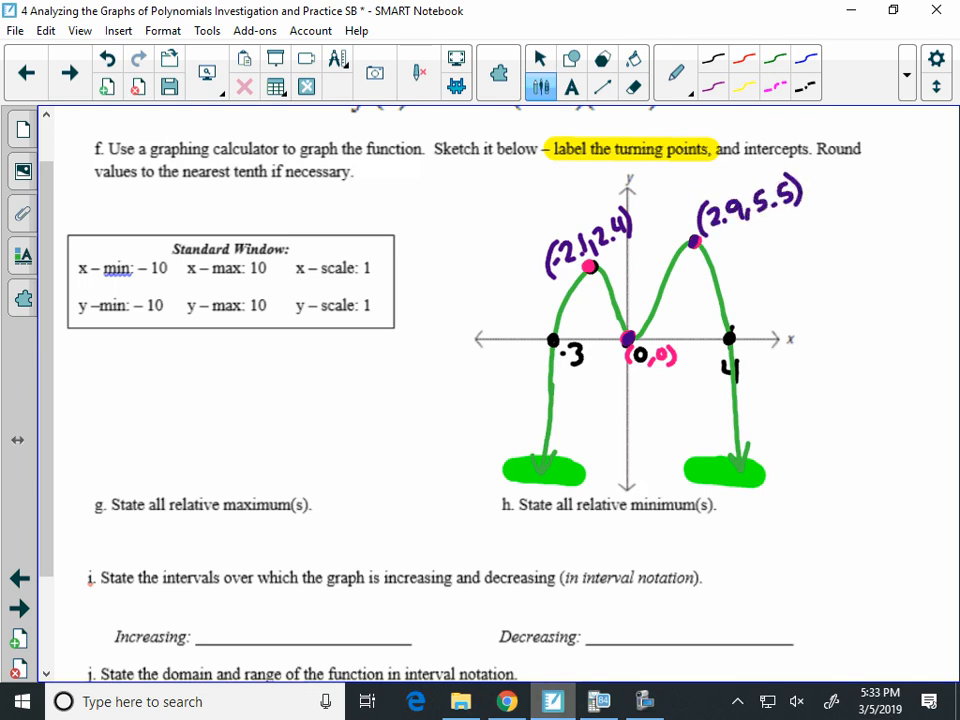
{"action": "left_click", "coordinate": [540, 58]}
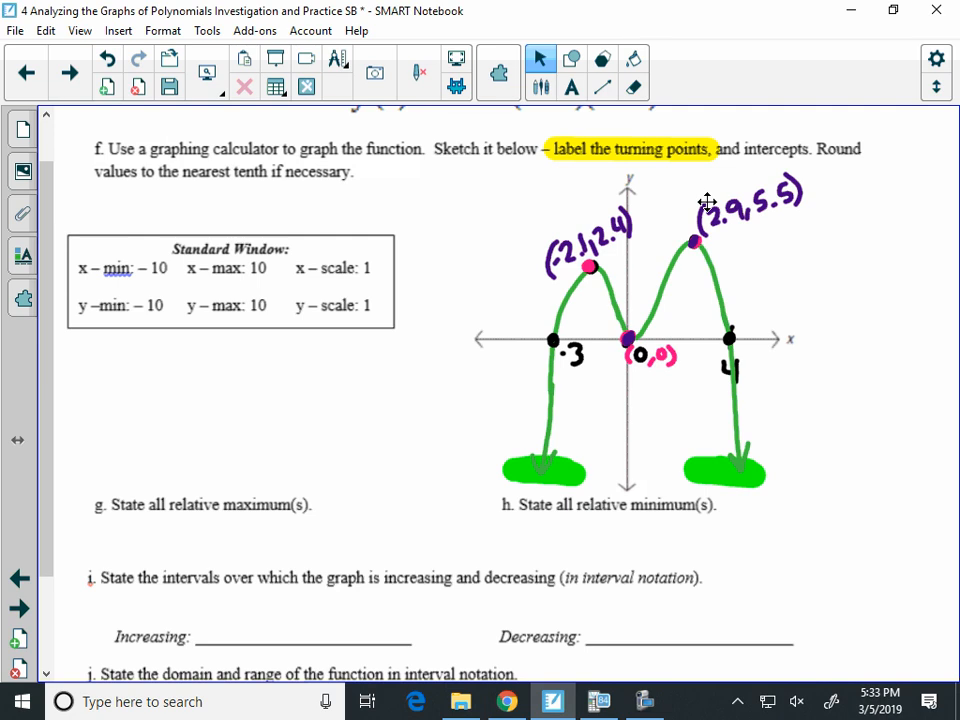
{"action": "left_click", "coordinate": [598, 701]}
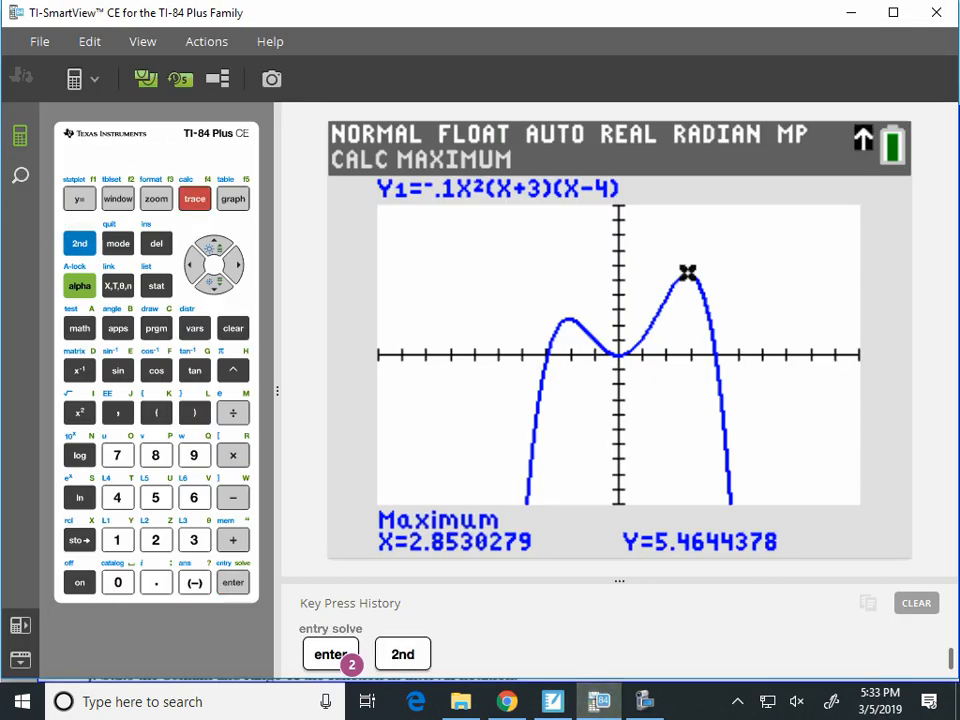
Step: Run the minimum calculation, setting left and right bounds around the origin
{"action": "left_click", "coordinate": [194, 198]}
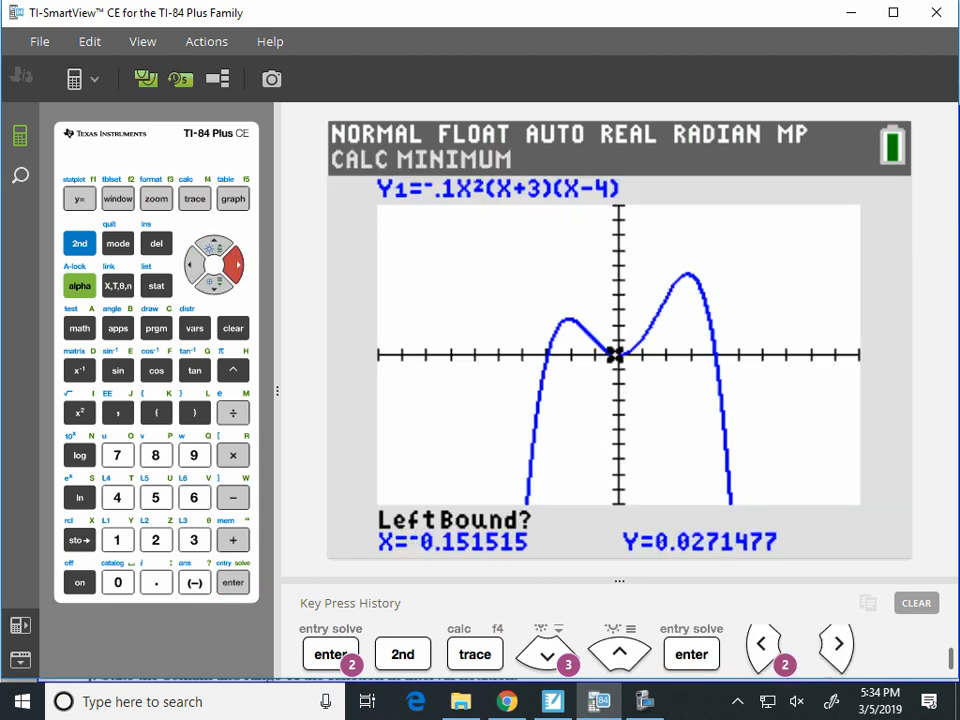
{"action": "key", "text": "right"}
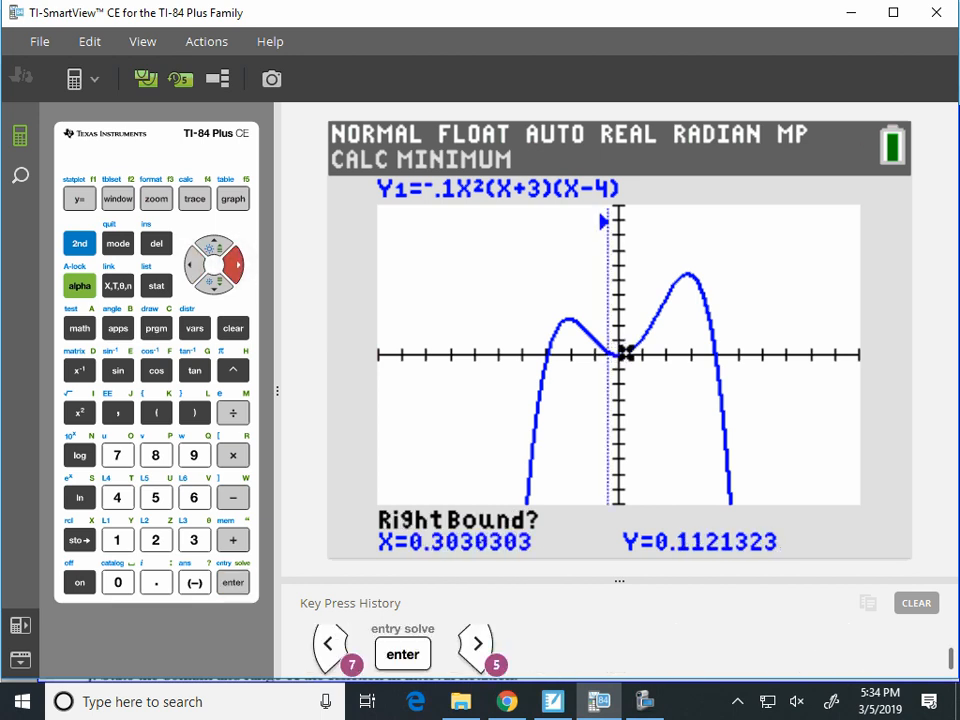
{"action": "left_click", "coordinate": [232, 582]}
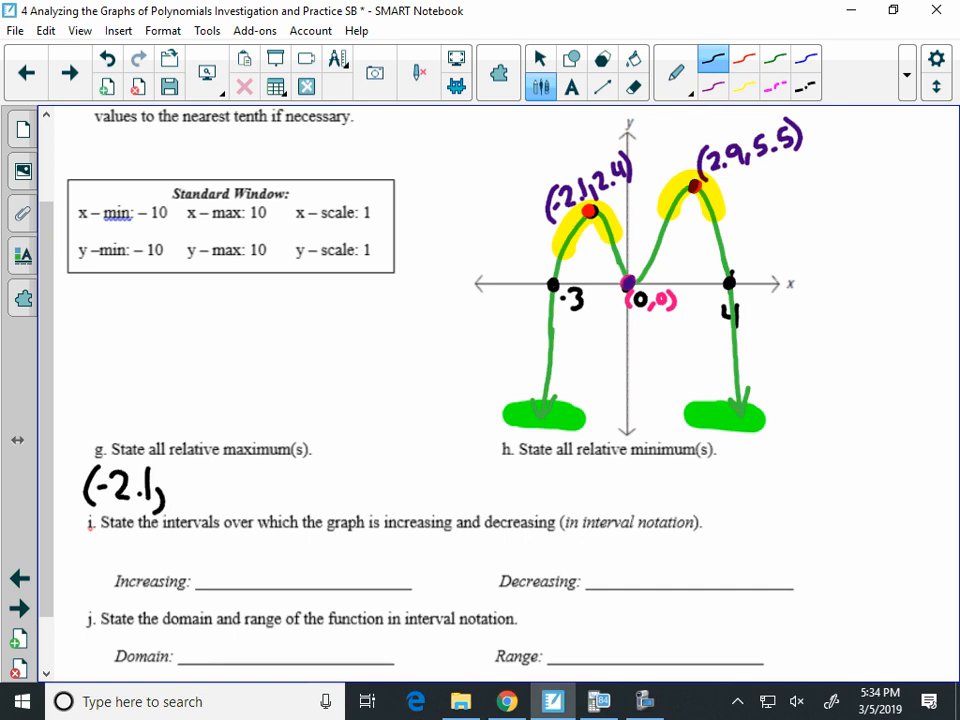
Step: Write maxima (-2.1,2.4), (2.9,5.5) under part g and minimum (0,0) under h
{"action": "type", "text": "2.4) (2.9,5.5)"}
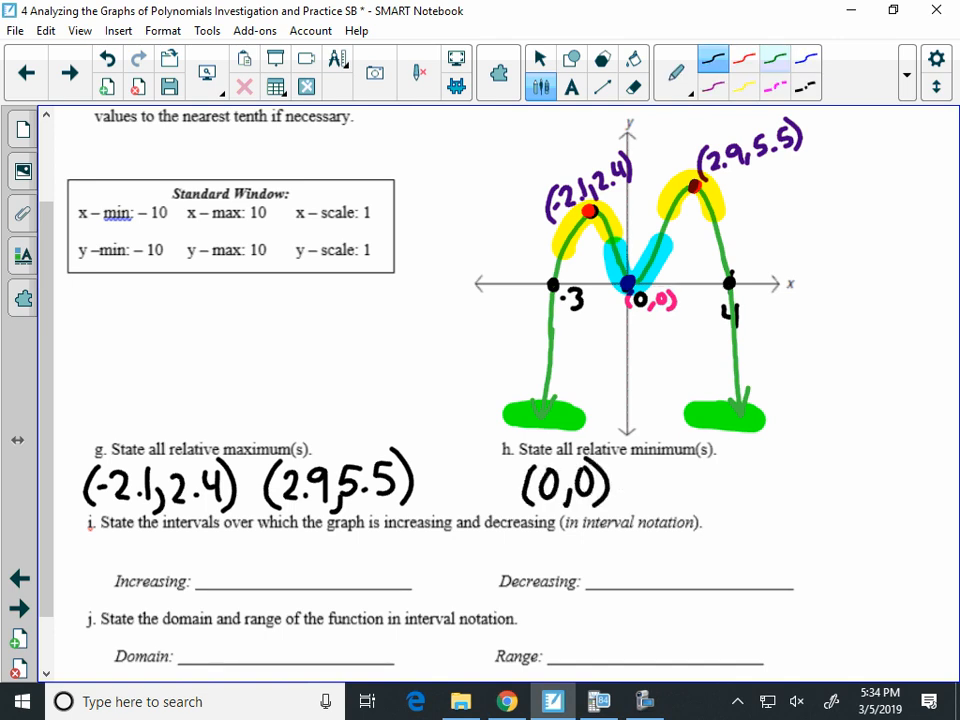
{"action": "scroll", "scroll_direction": "down", "scroll_amount": 3}
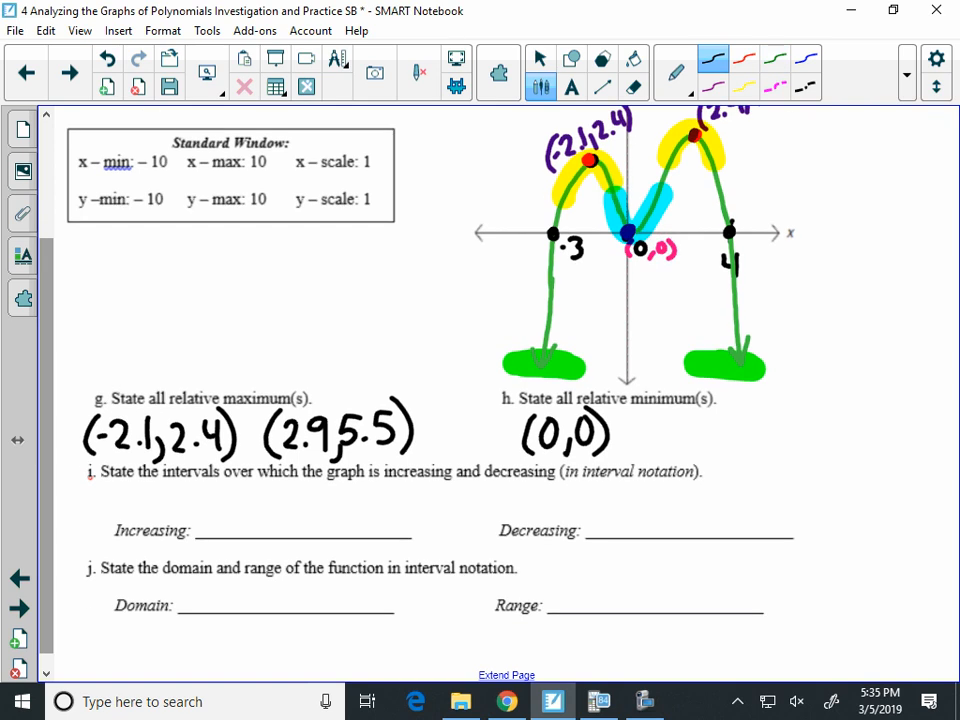
Step: Highlight rising stretches and write increasing intervals (-∞,-2.1)U(0,2.9)
{"action": "left_click", "coordinate": [745, 58]}
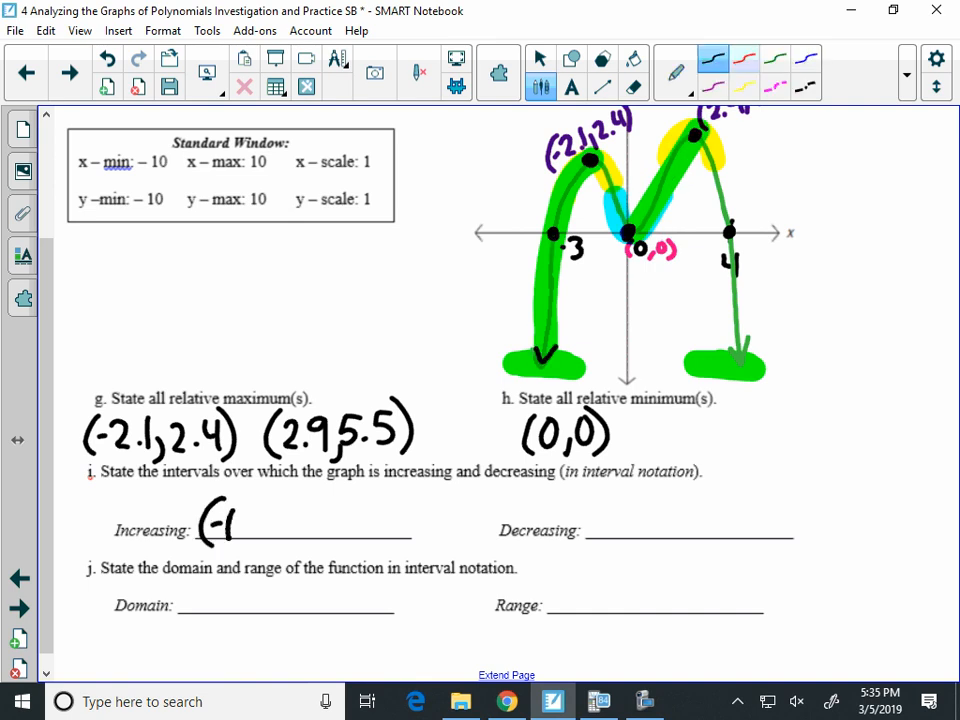
{"action": "type", "text": "(-∞,-2.1)∪"}
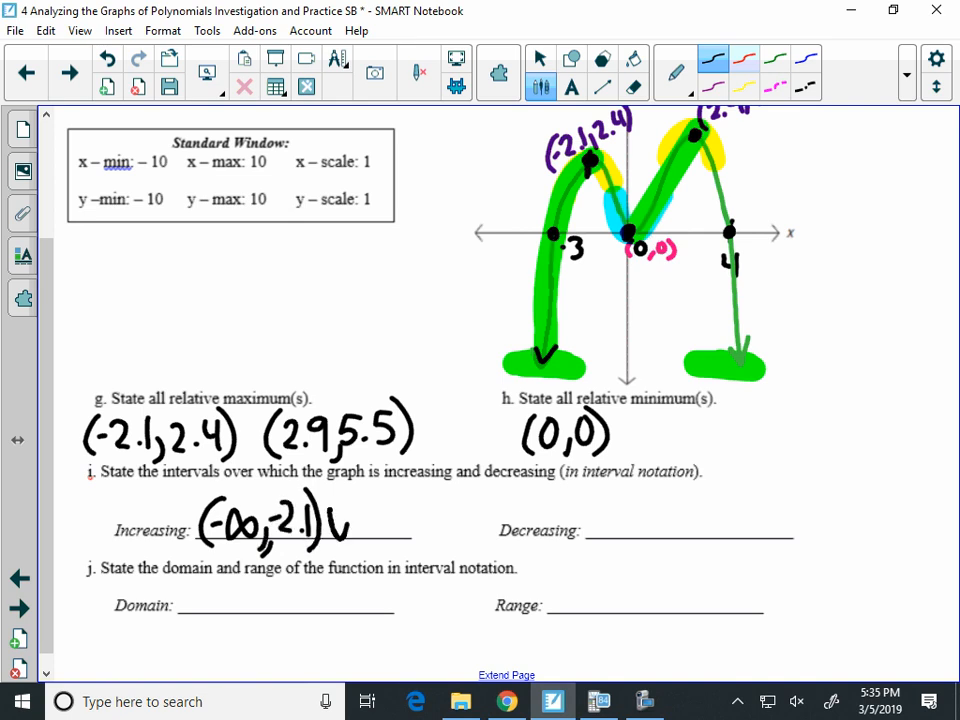
{"action": "left_click_drag", "start_coordinate": [360, 500], "coordinate": [365, 540]}
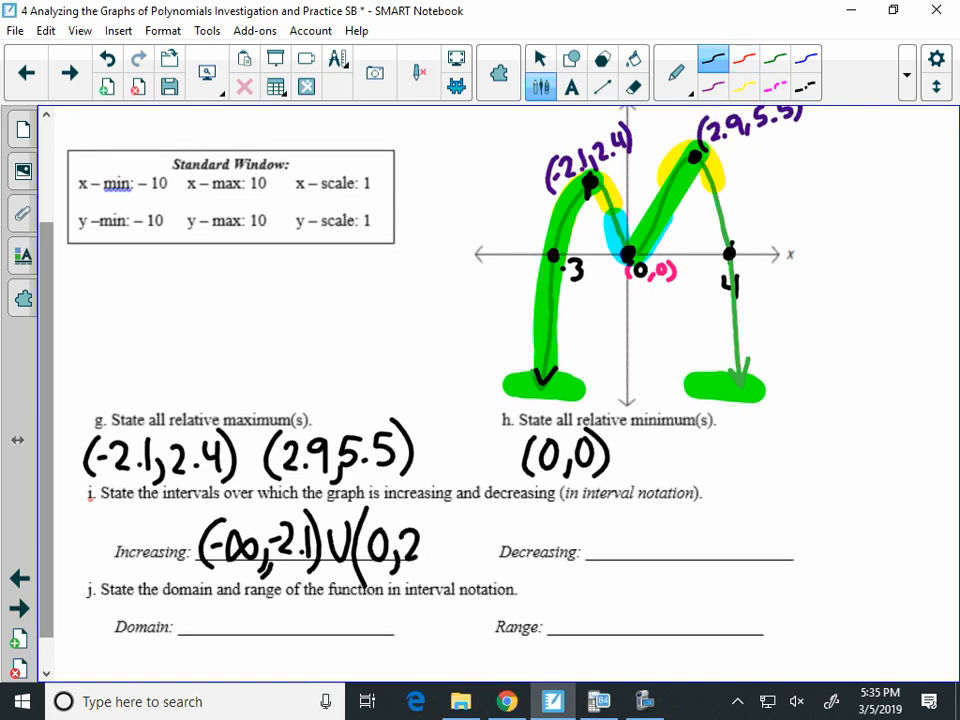
{"action": "type", "text": ".9)"}
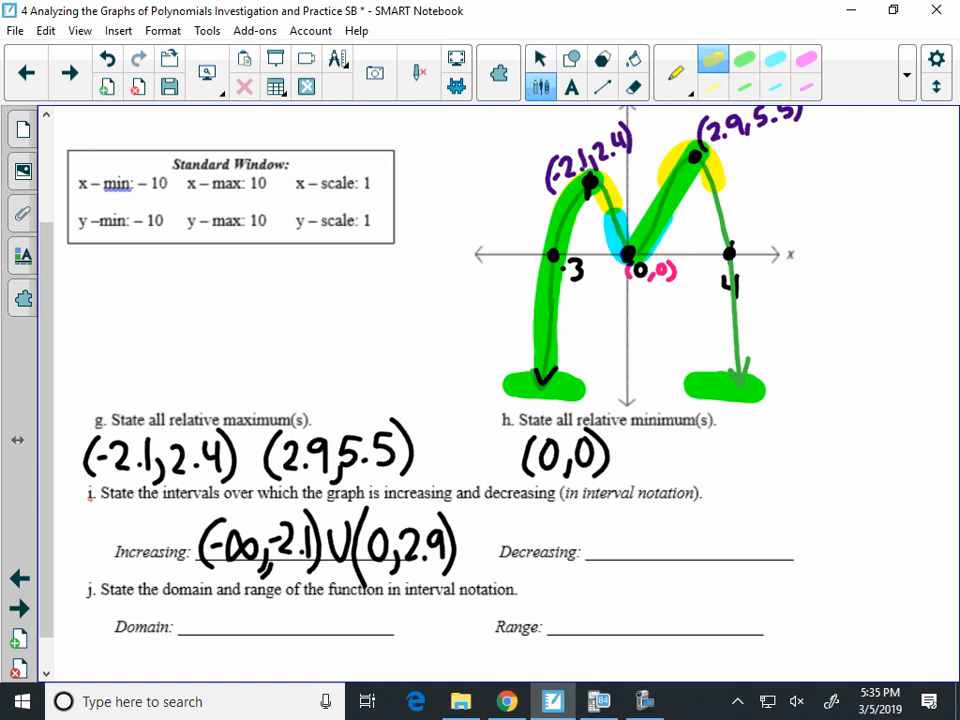
Step: Highlight falling stretches and write decreasing intervals (-2.1,0)U(2.9,∞) in pink
{"action": "left_click_drag", "start_coordinate": [600, 175], "coordinate": [625, 255]}
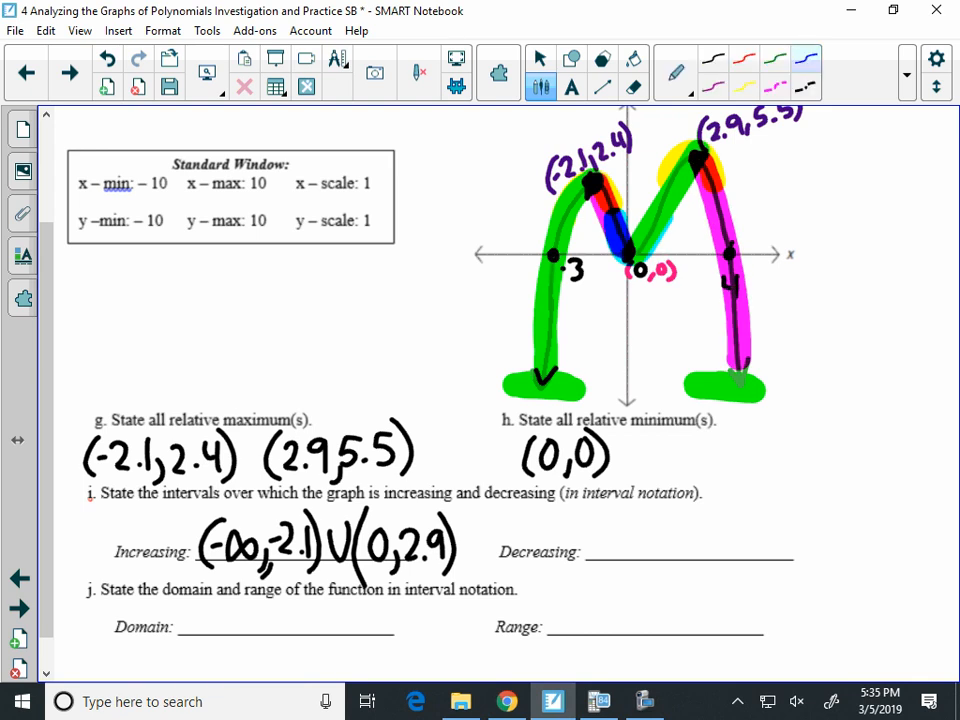
{"action": "left_click_drag", "start_coordinate": [495, 525], "coordinate": [555, 530]}
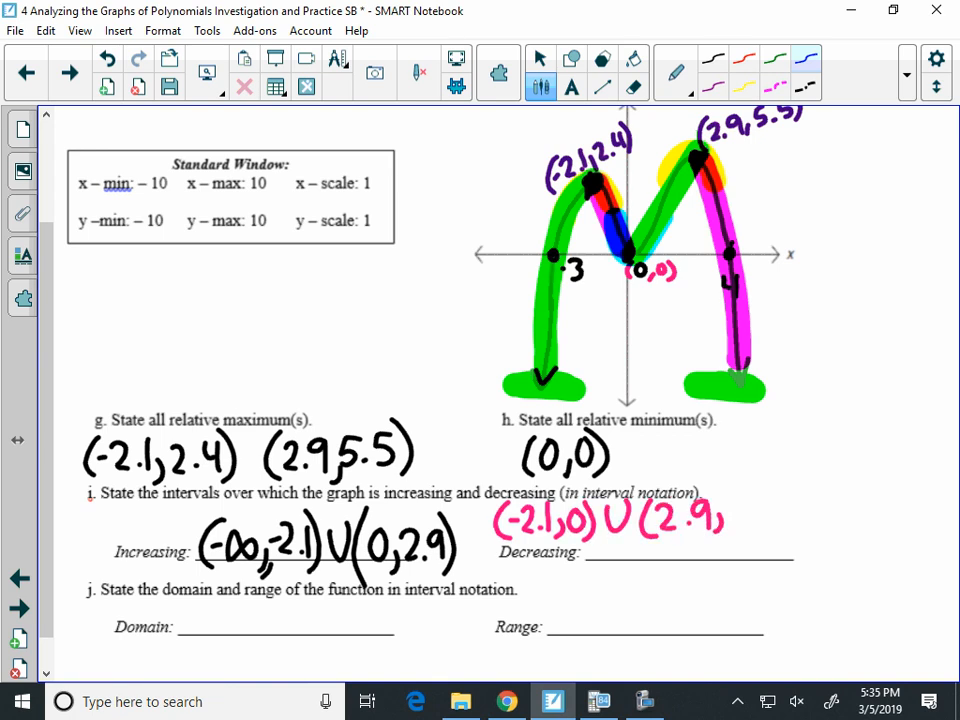
{"action": "type", "text": "∞)"}
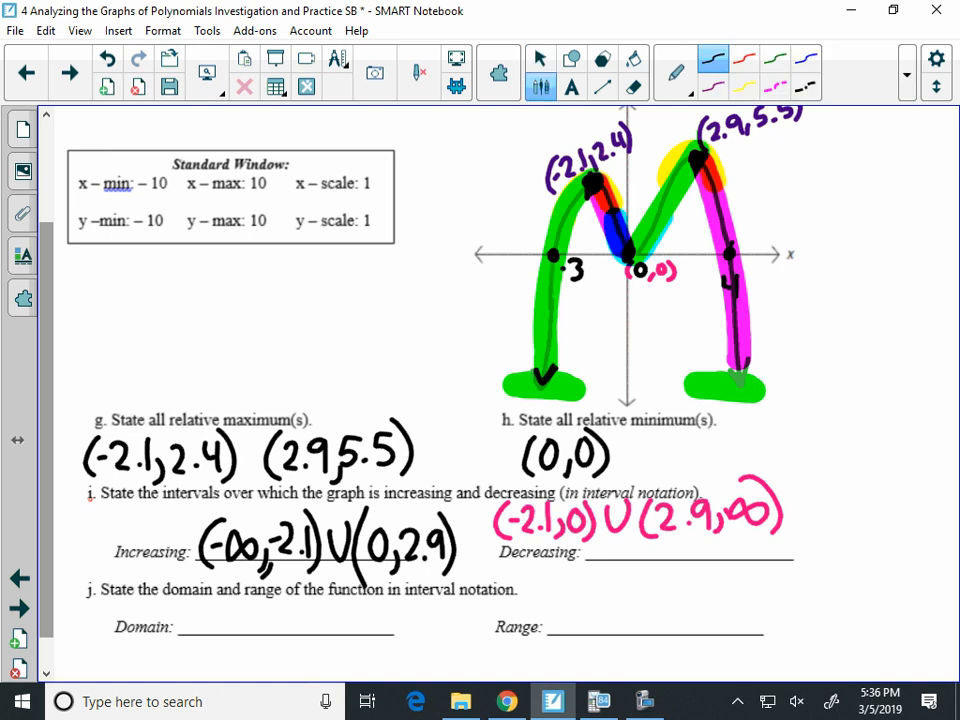
Step: Handwrite domain (-∞,∞) and range (-∞,5.5] with a closed bracket at the peak
{"action": "type", "text": "(-1"}
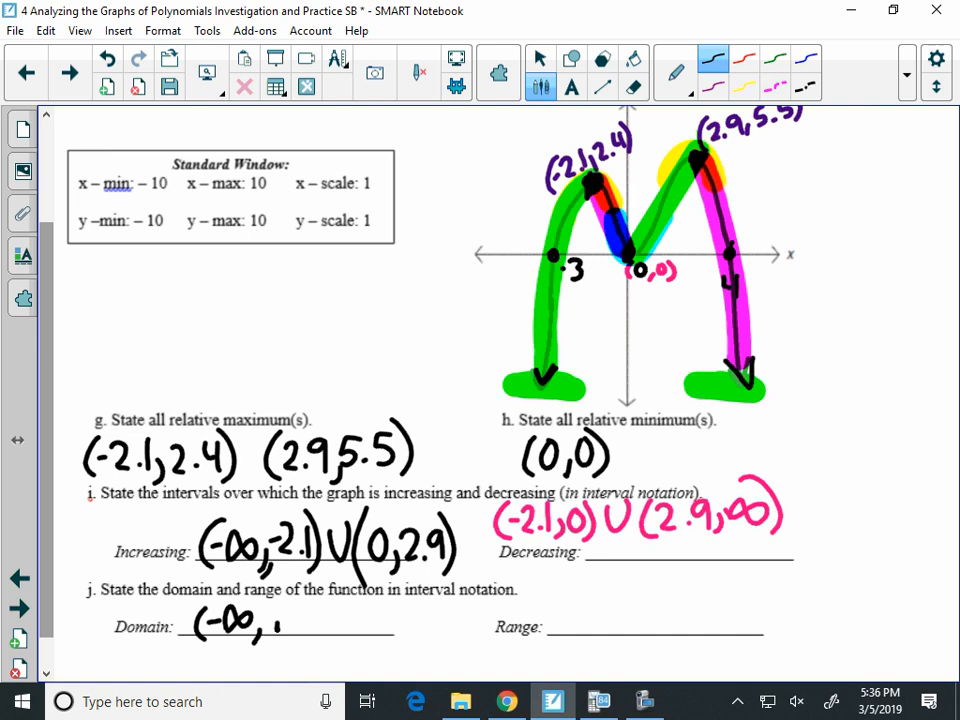
{"action": "type", "text": "∞)"}
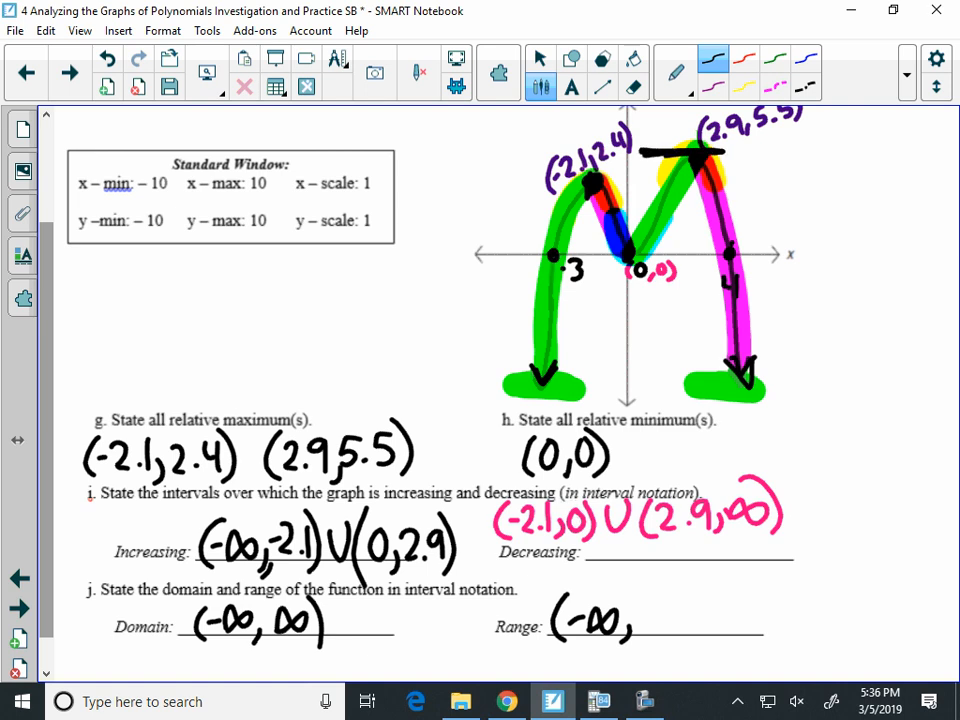
{"action": "type", "text": "5.5)"}
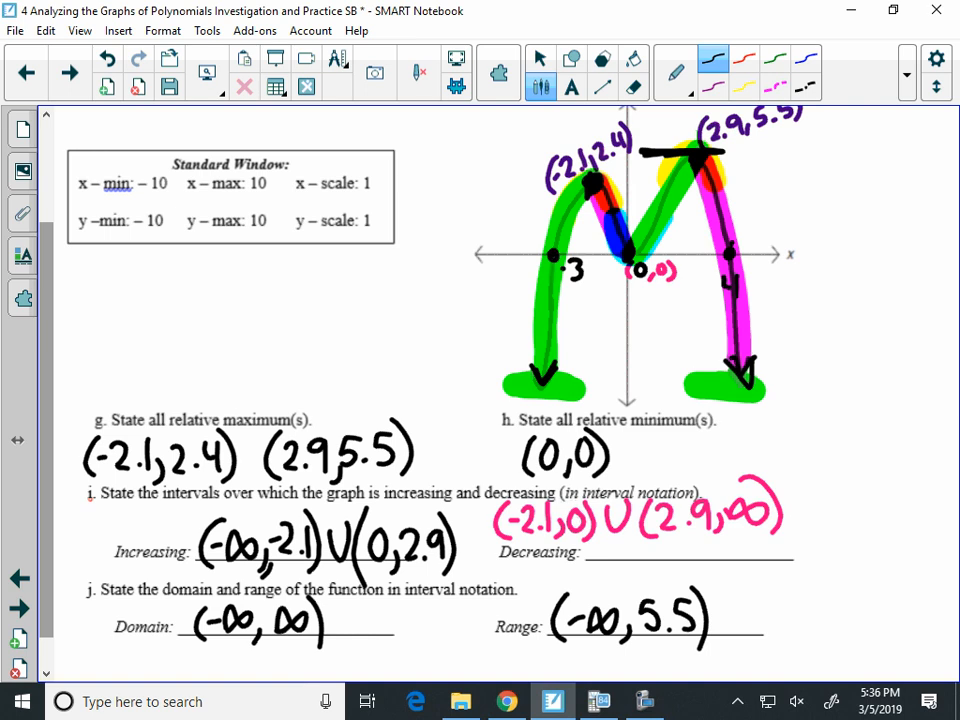
{"action": "left_click_drag", "start_coordinate": [548, 640], "coordinate": [580, 670]}
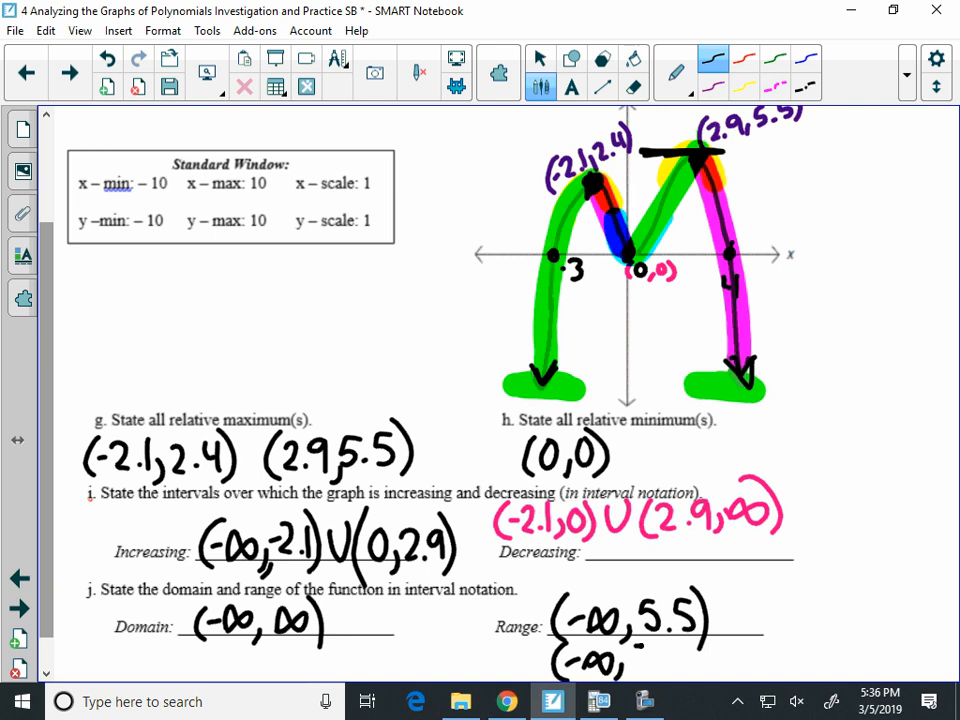
{"action": "type", "text": "5.5]"}
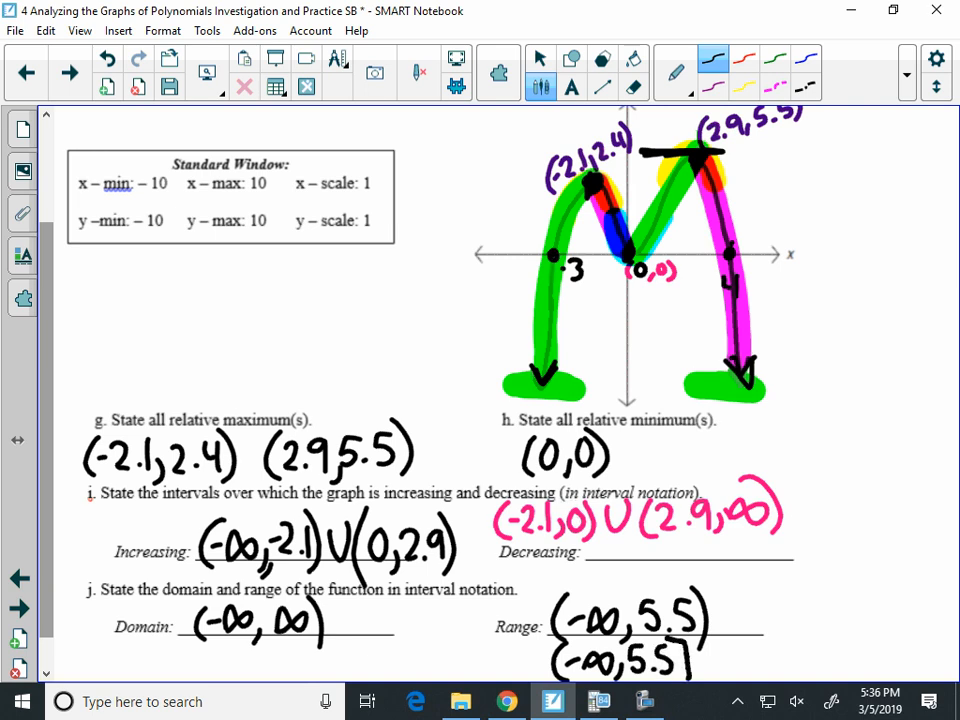